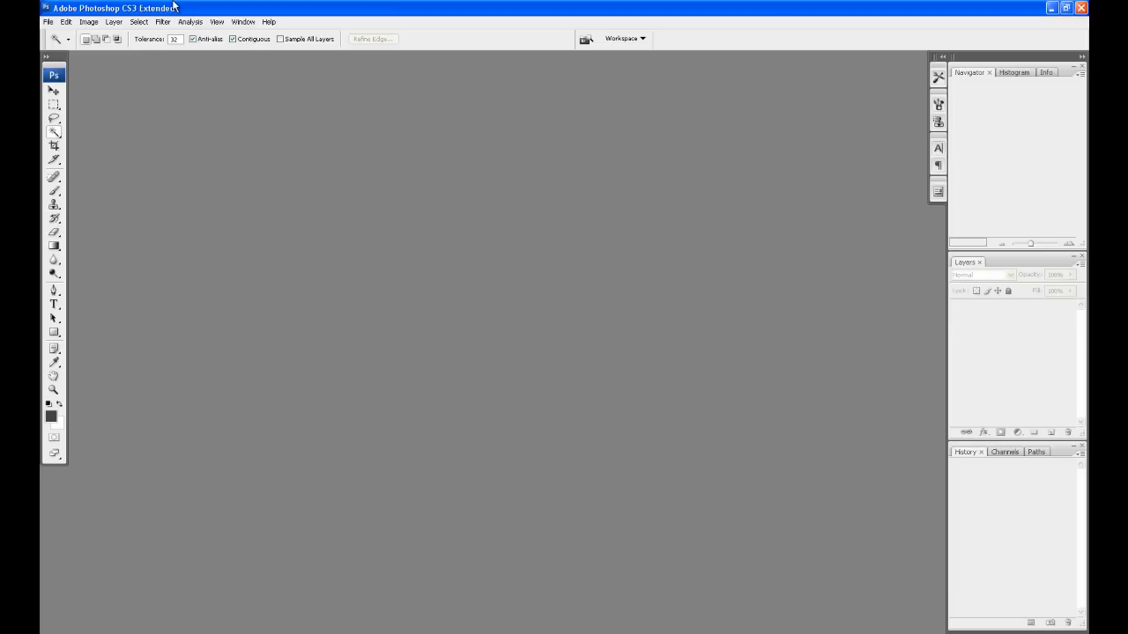
{"action": "mouse_move", "coordinate": [409, 304]}
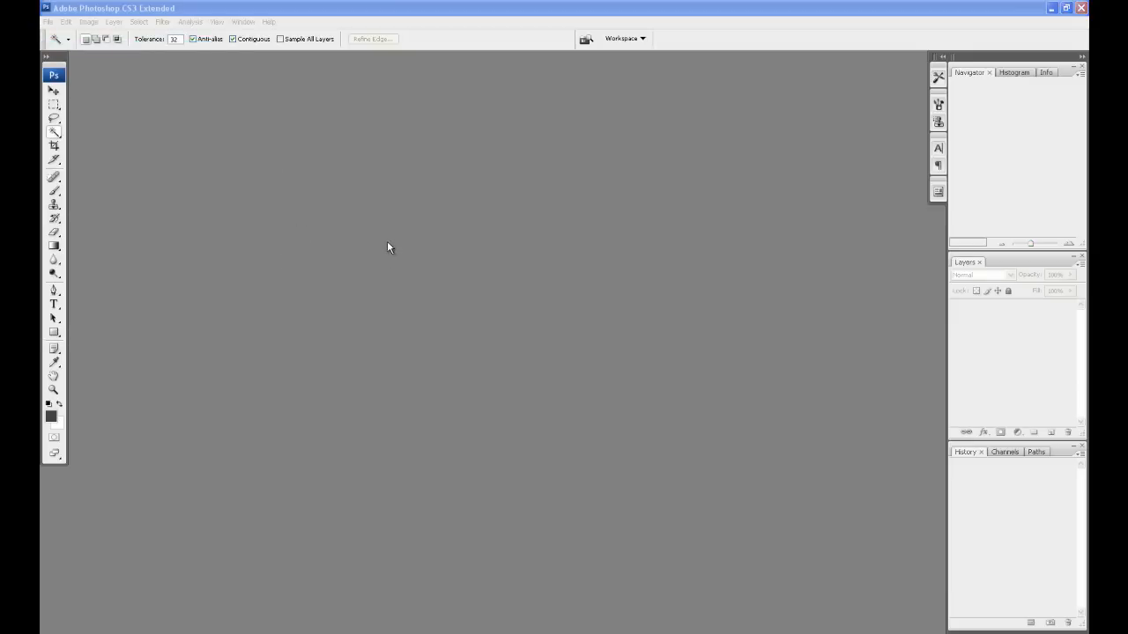
{"action": "mouse_move", "coordinate": [494, 377]}
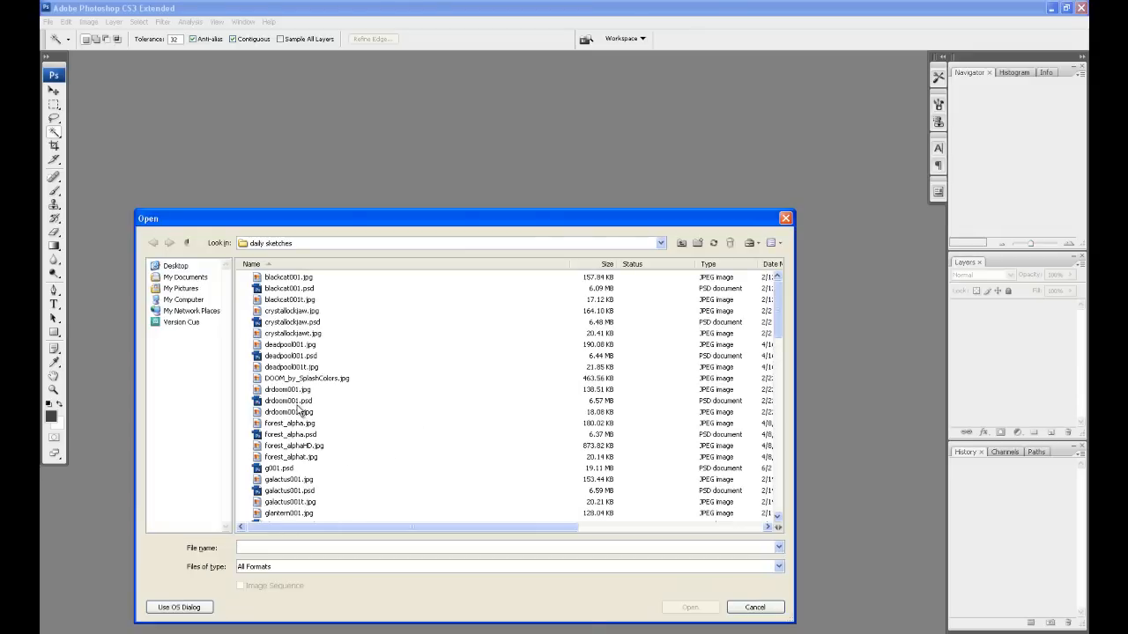
- Open migthy_mustache001.psd from the Open dialog
{"action": "left_click", "coordinate": [290, 389]}
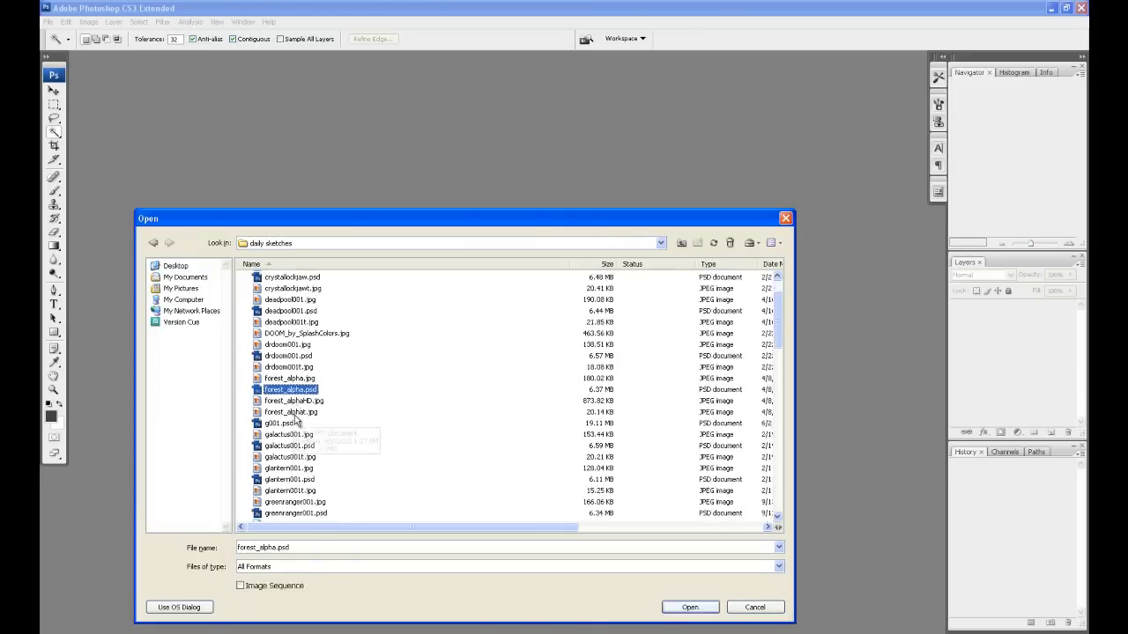
{"action": "scroll", "scroll_direction": "down", "scroll_amount": 3}
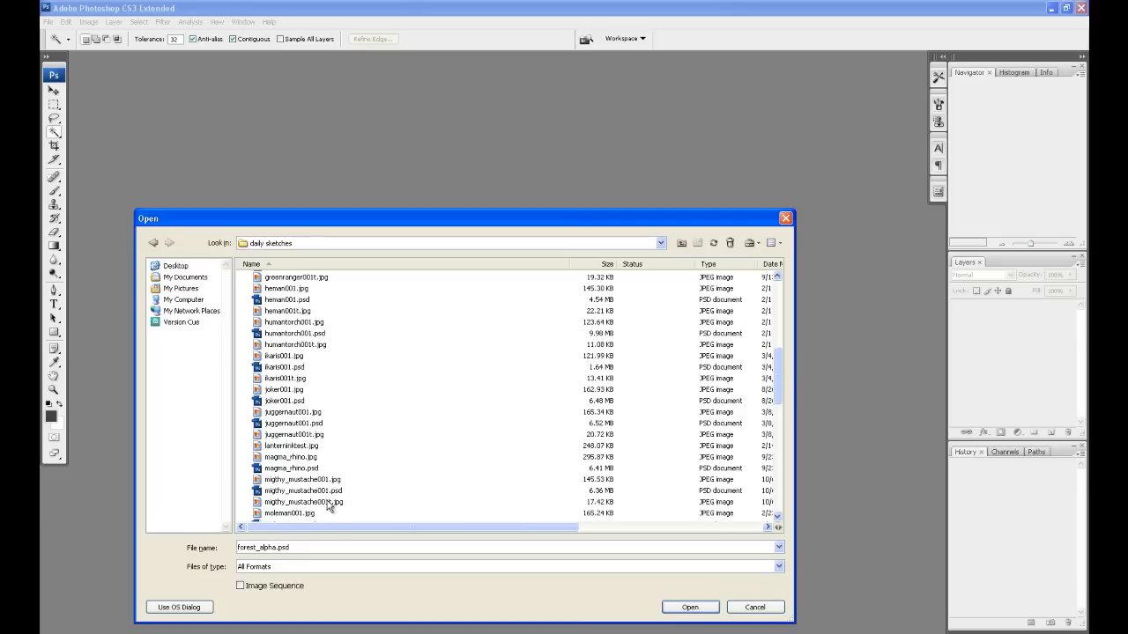
{"action": "left_click", "coordinate": [303, 491]}
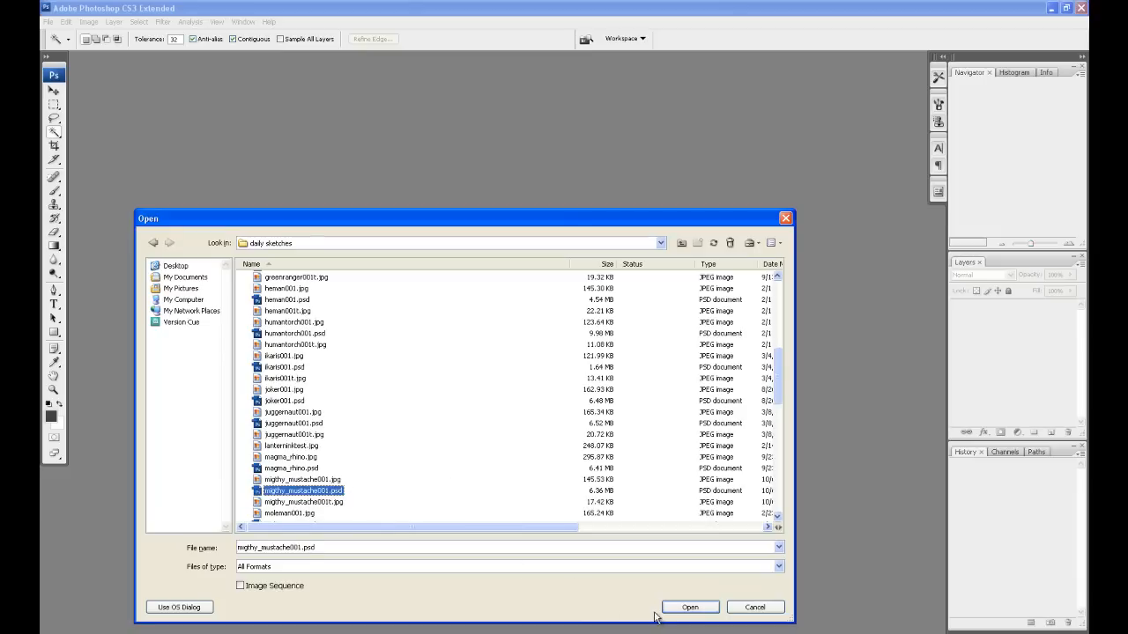
{"action": "left_click", "coordinate": [690, 607]}
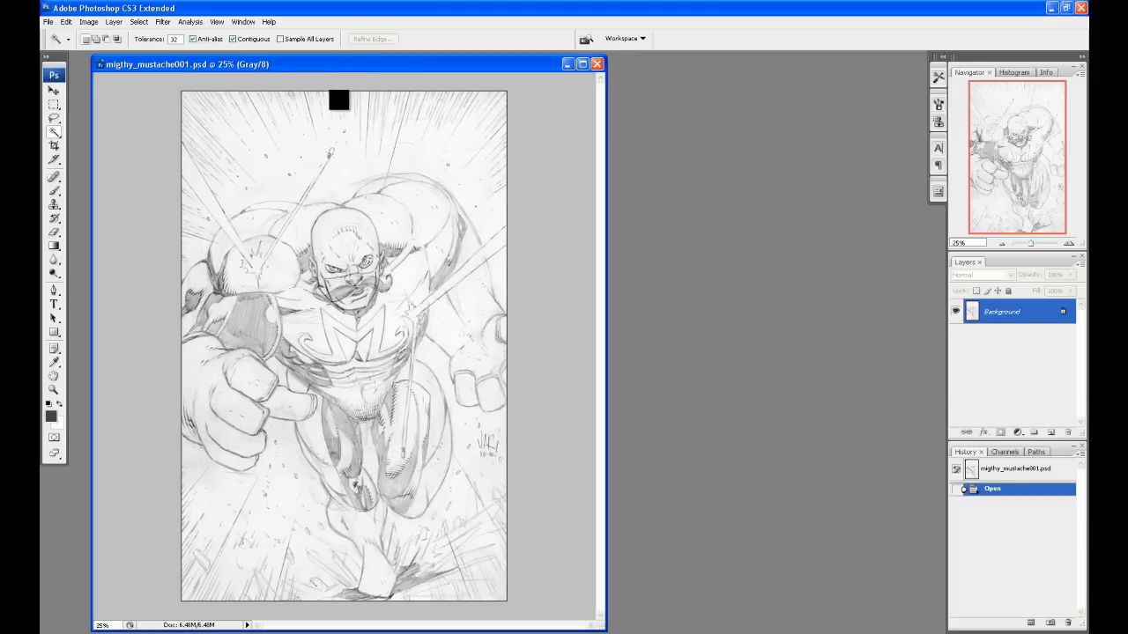
{"action": "left_click_drag", "start_coordinate": [339, 100], "coordinate": [273, 275]}
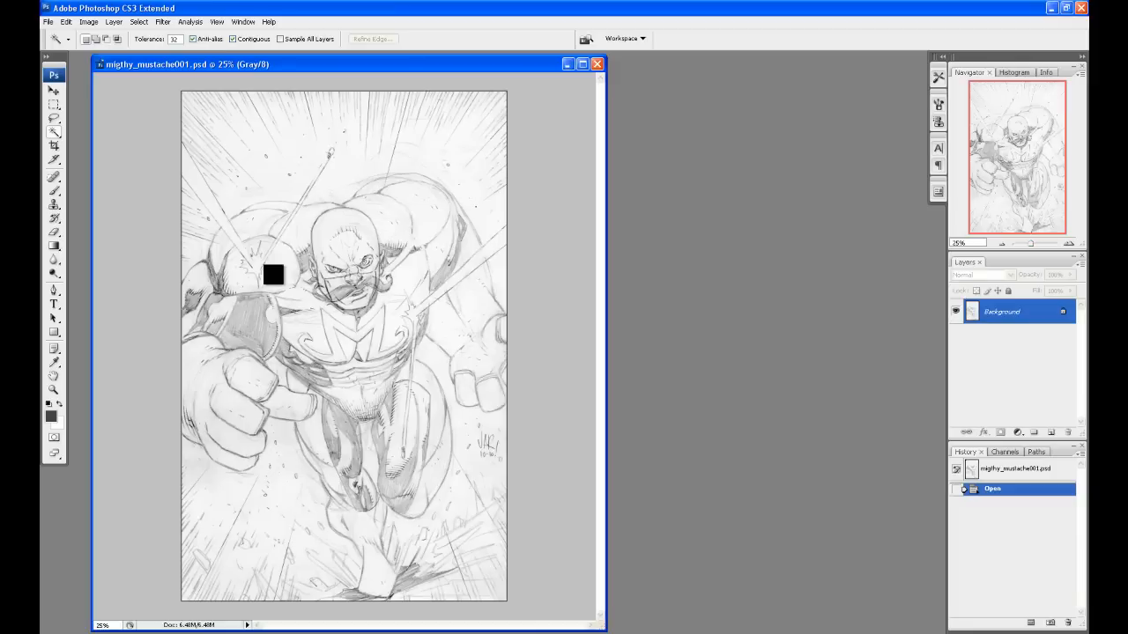
{"action": "left_click_drag", "start_coordinate": [273, 274], "coordinate": [348, 145]}
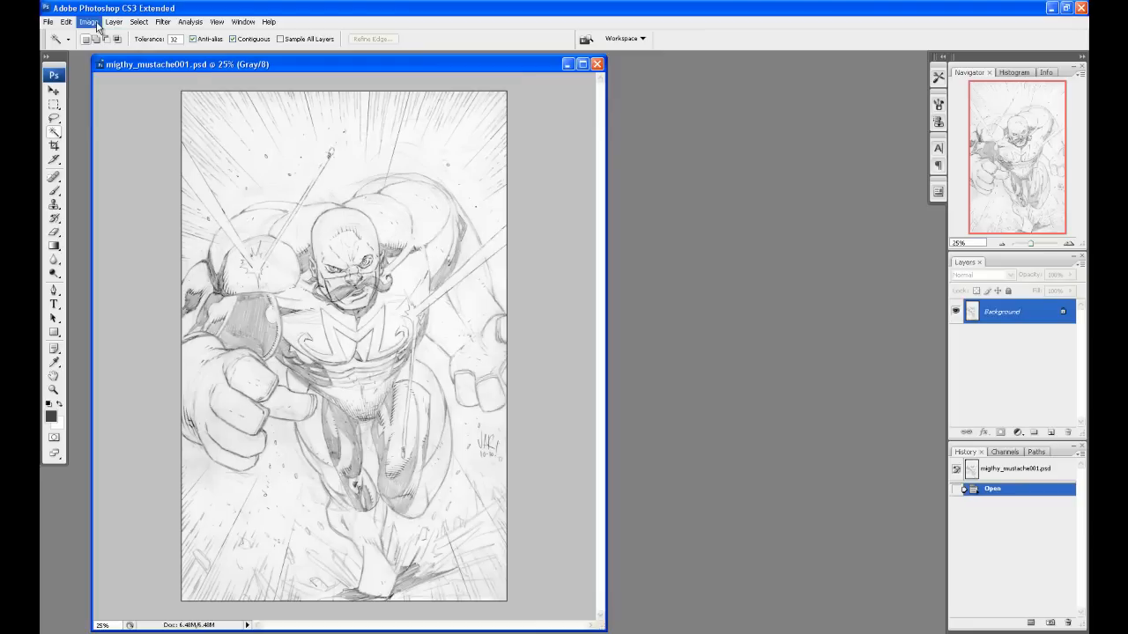
{"action": "left_click", "coordinate": [89, 22]}
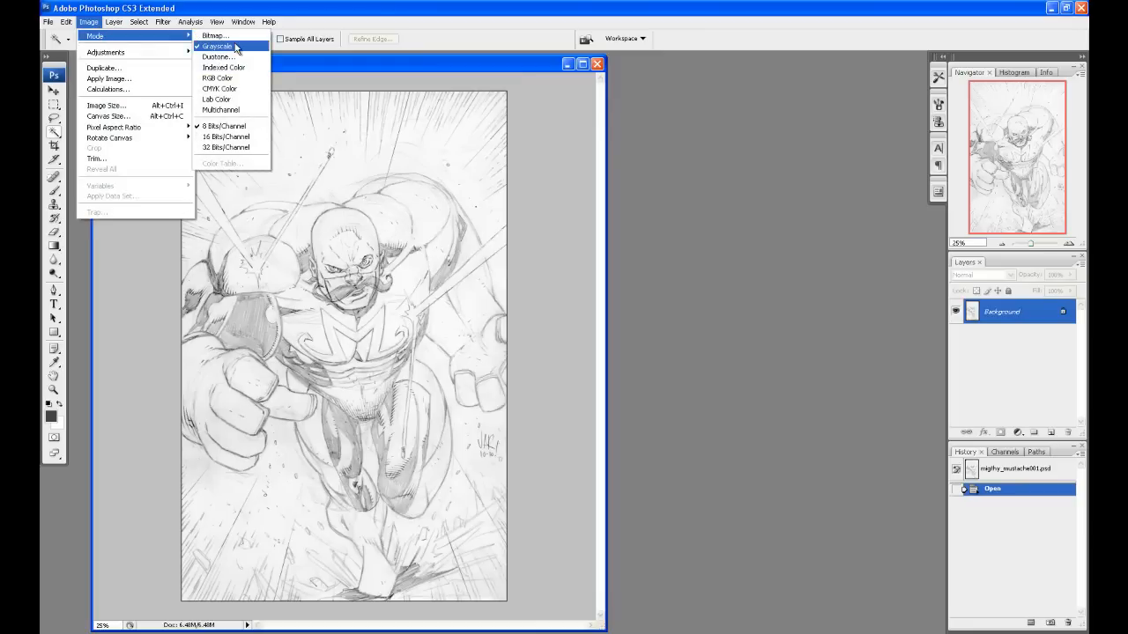
{"action": "mouse_move", "coordinate": [249, 47]}
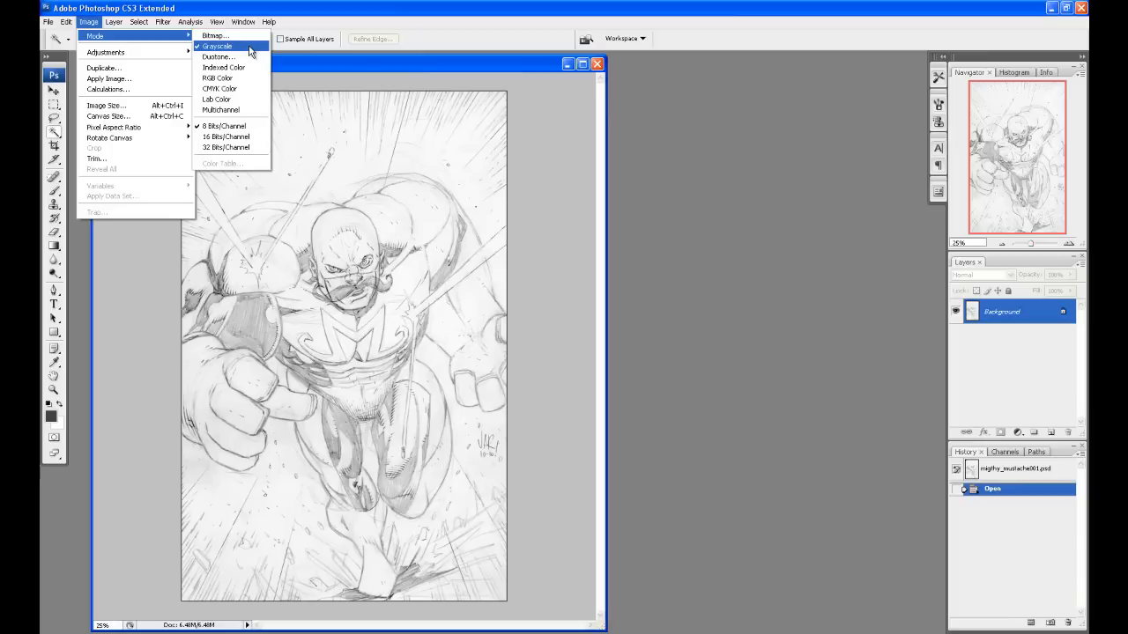
{"action": "left_click", "coordinate": [217, 46]}
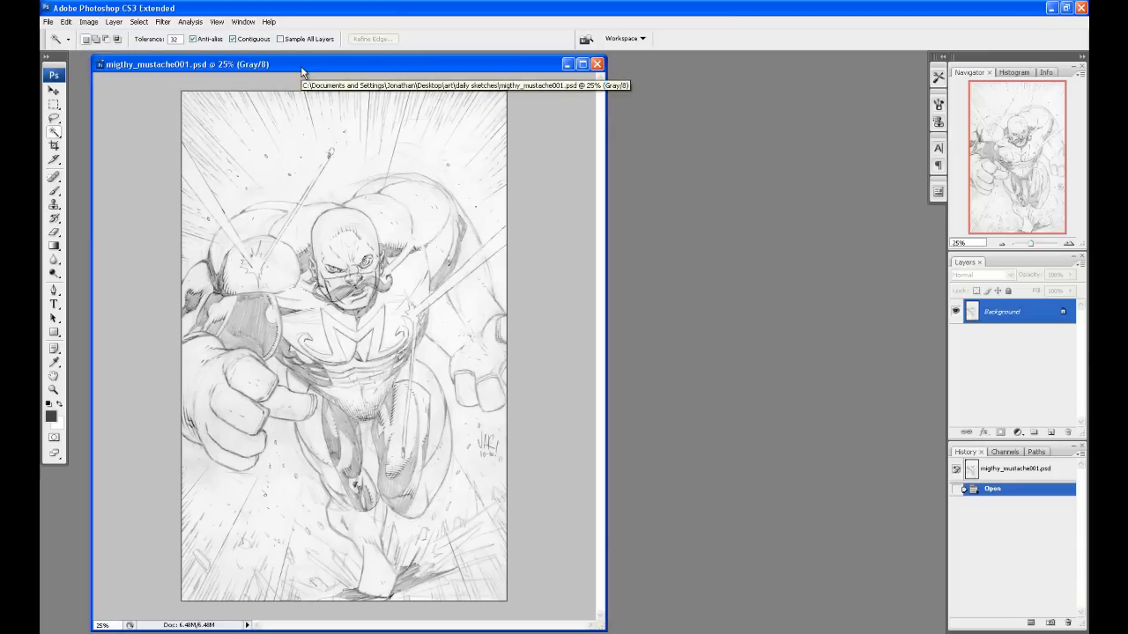
{"action": "mouse_move", "coordinate": [996, 335]}
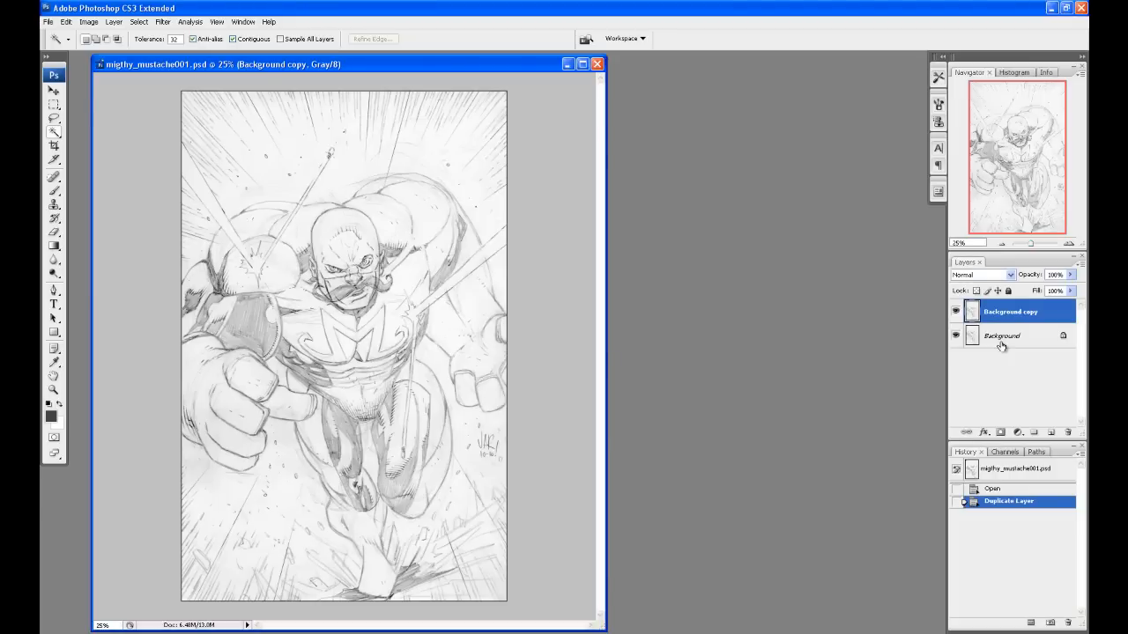
- Convert the original Background into white-filled Layer 0 and check it under the sketch copy
{"action": "left_click", "coordinate": [1002, 335]}
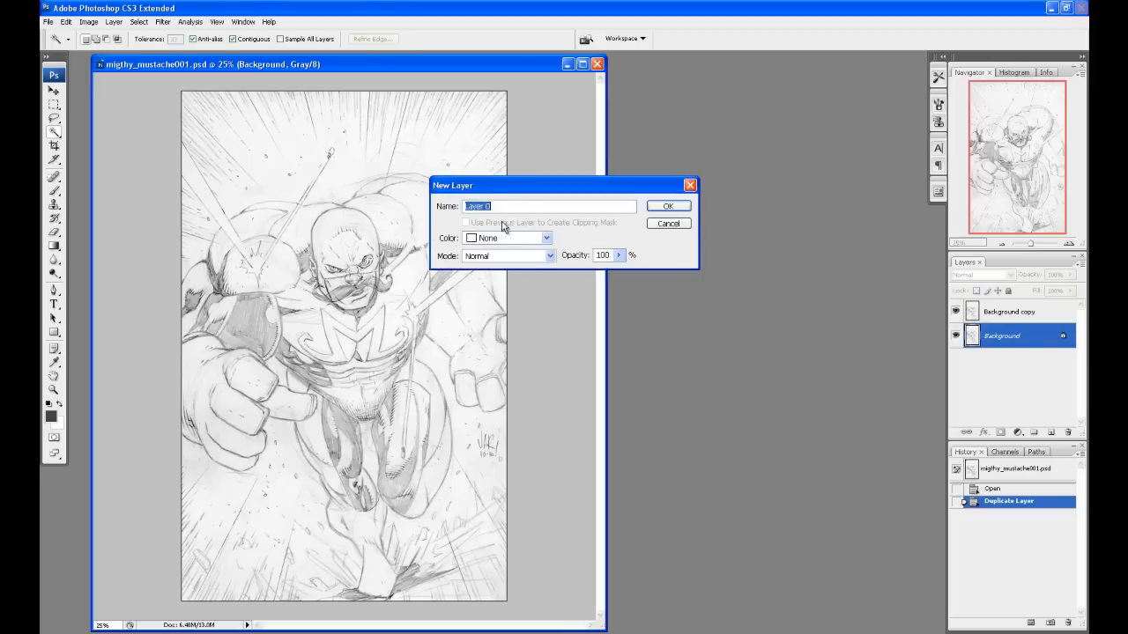
{"action": "left_click", "coordinate": [667, 205]}
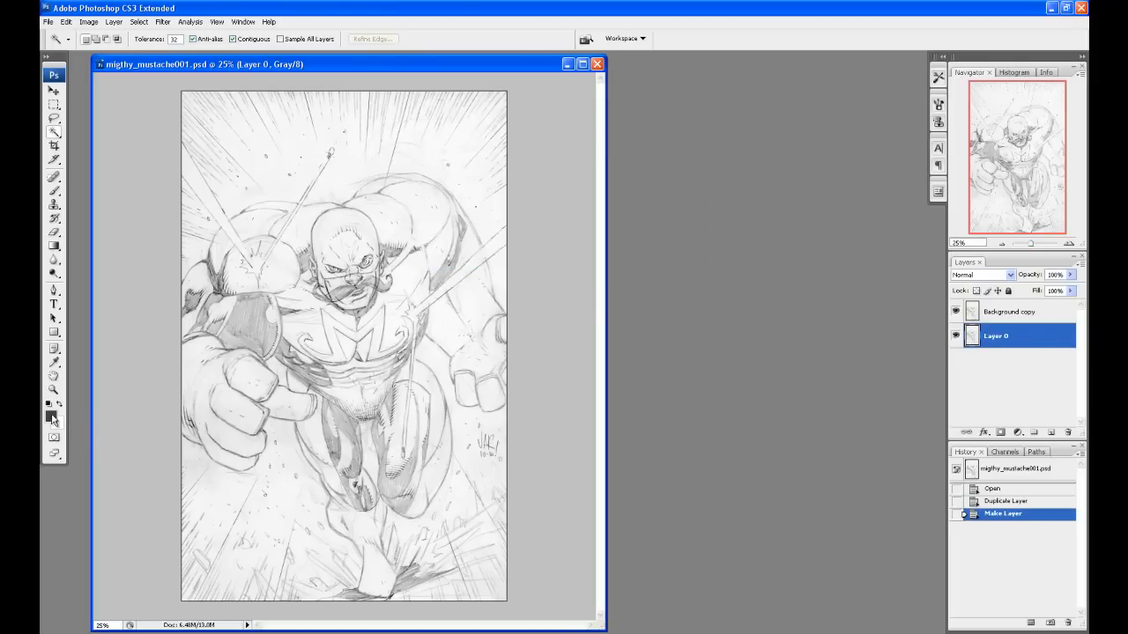
{"action": "mouse_move", "coordinate": [51, 418]}
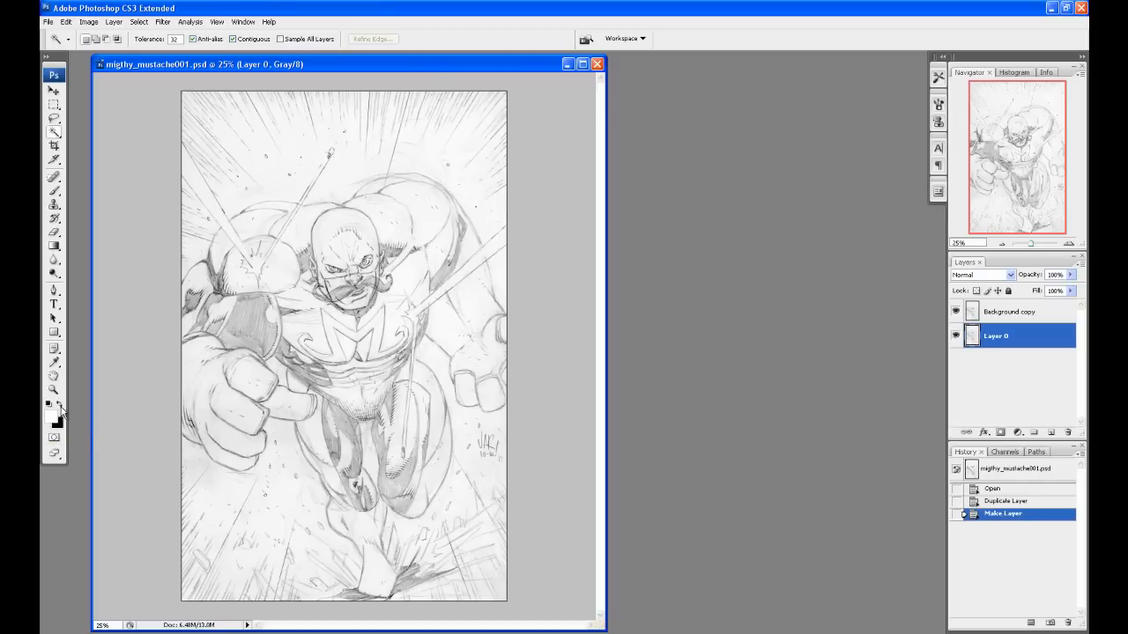
{"action": "mouse_move", "coordinate": [843, 393]}
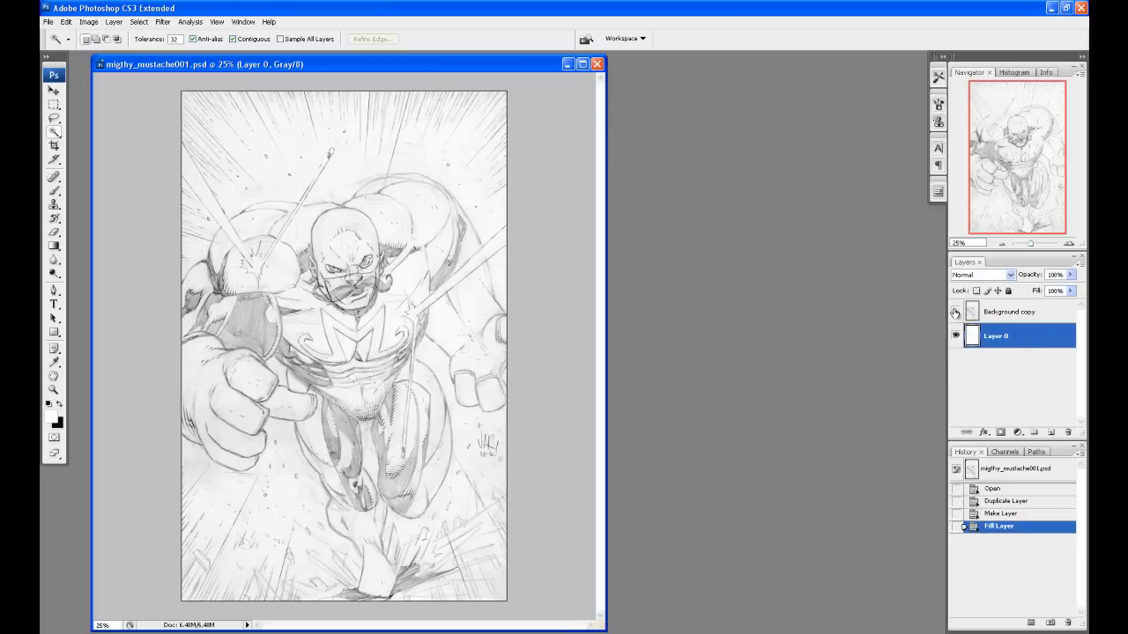
{"action": "left_click", "coordinate": [955, 311]}
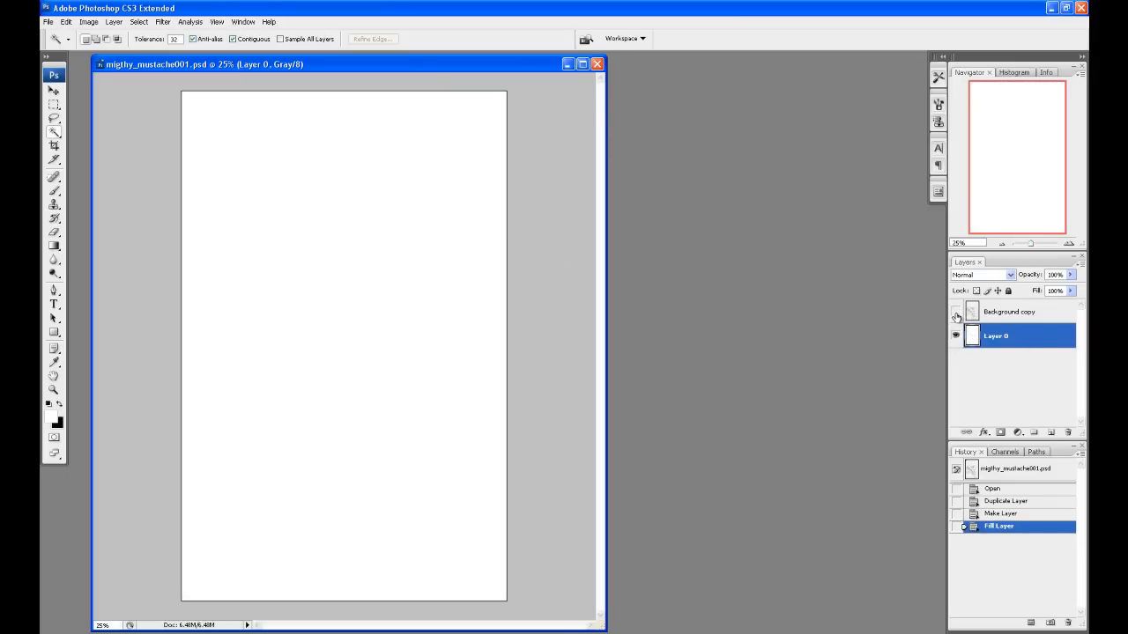
{"action": "left_click", "coordinate": [955, 311]}
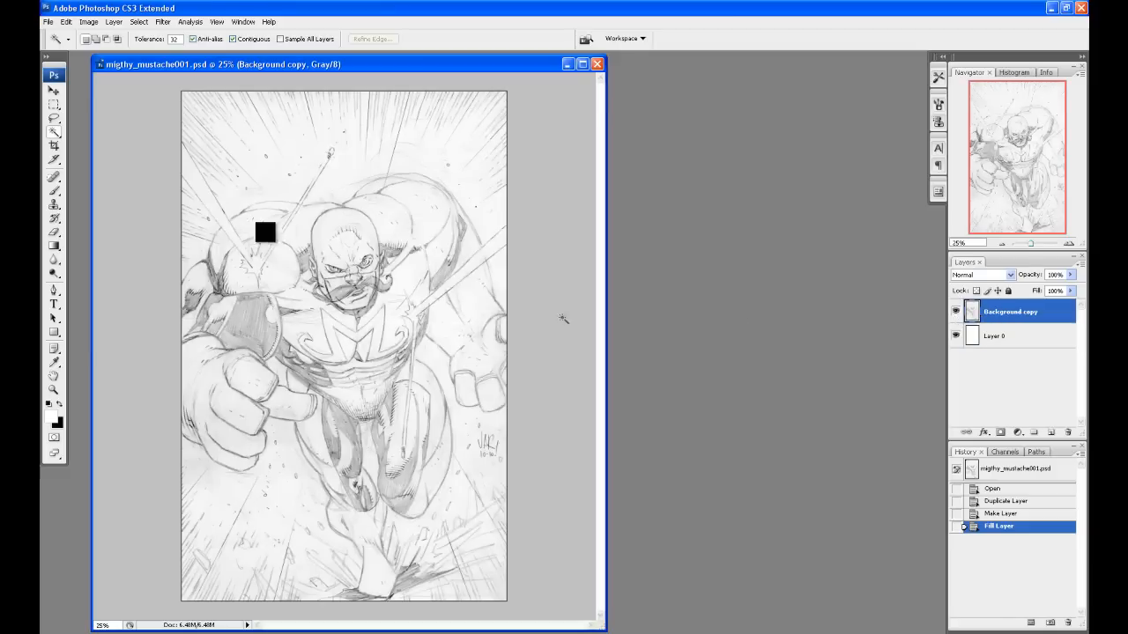
- Change the image mode to RGB Color without merging the layers
{"action": "left_click", "coordinate": [88, 21]}
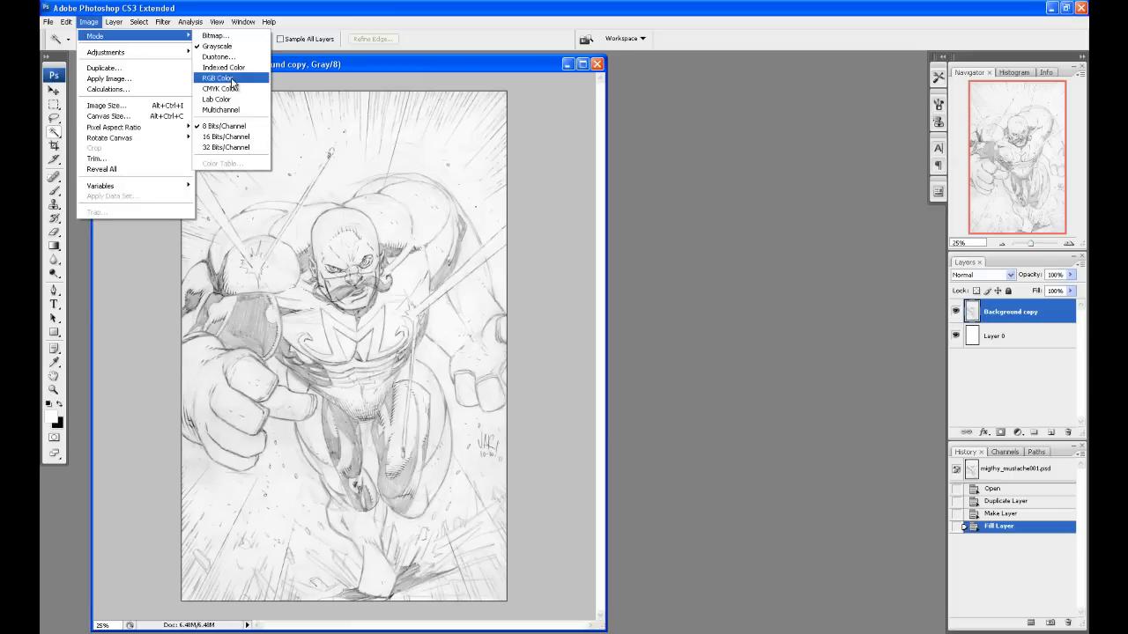
{"action": "left_click", "coordinate": [218, 78]}
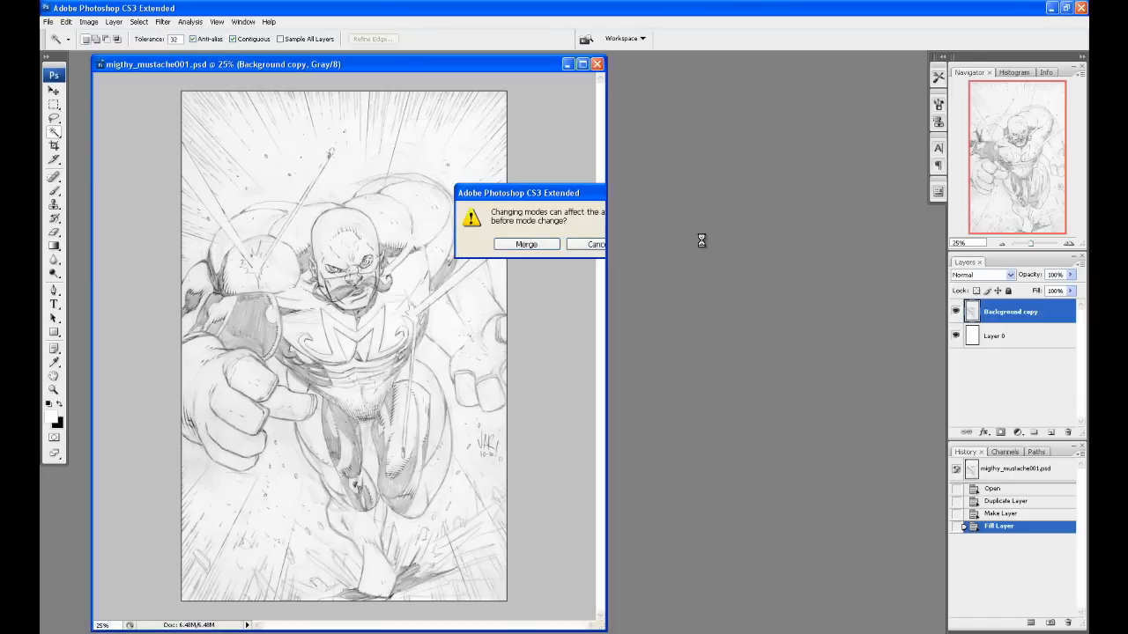
{"action": "left_click", "coordinate": [526, 244]}
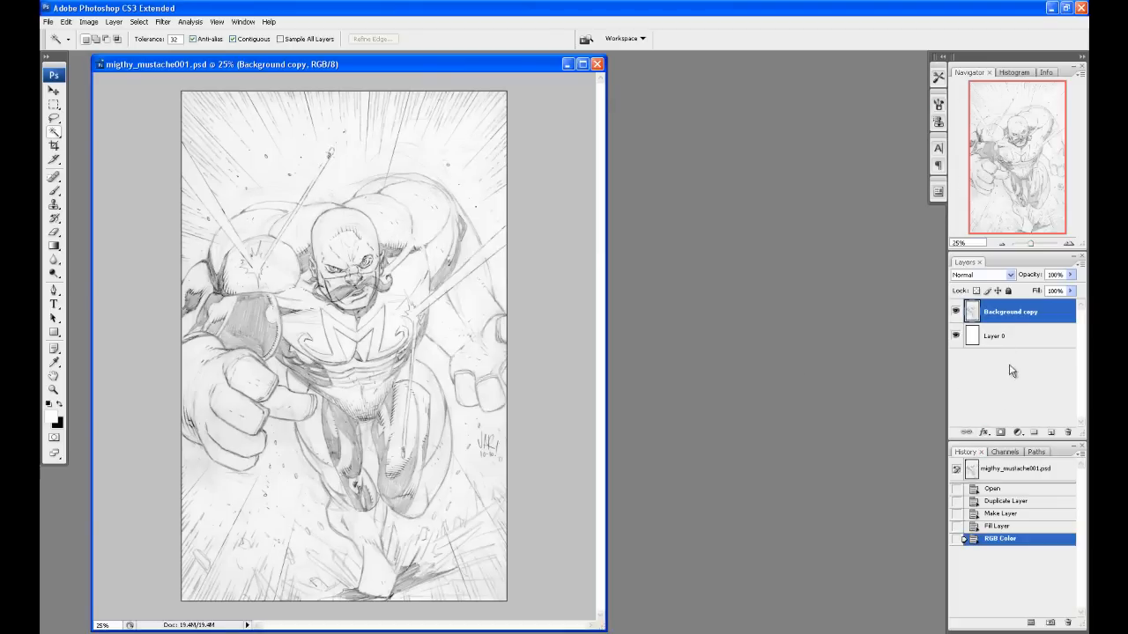
{"action": "mouse_move", "coordinate": [976, 271]}
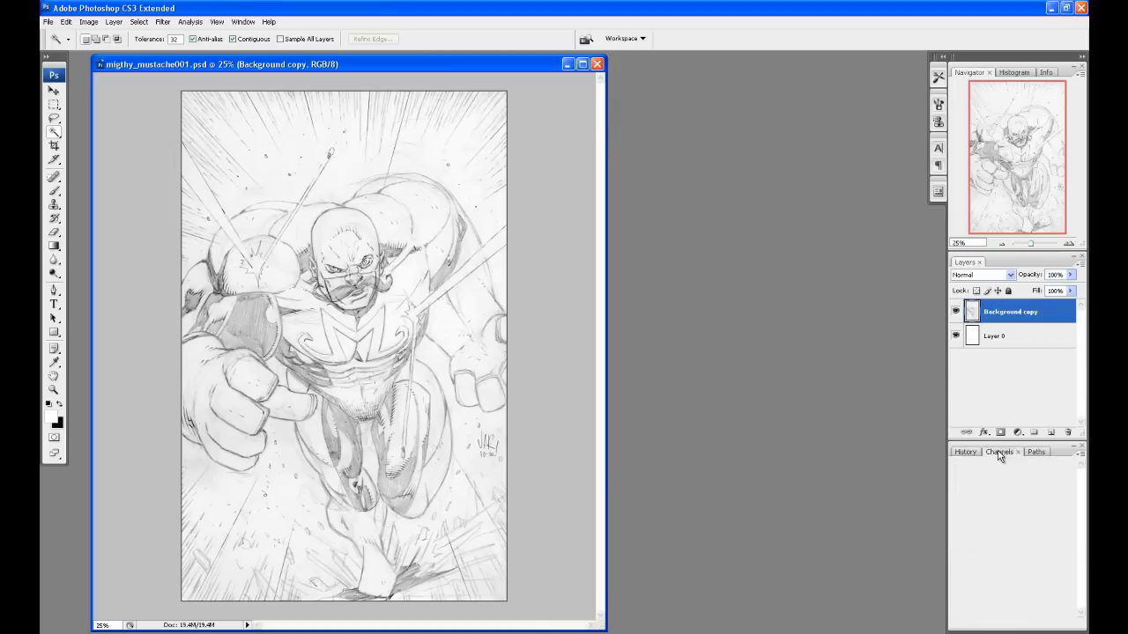
- Show the Channels panel with the RGB, Red, Green and Blue channels
{"action": "left_click", "coordinate": [999, 451]}
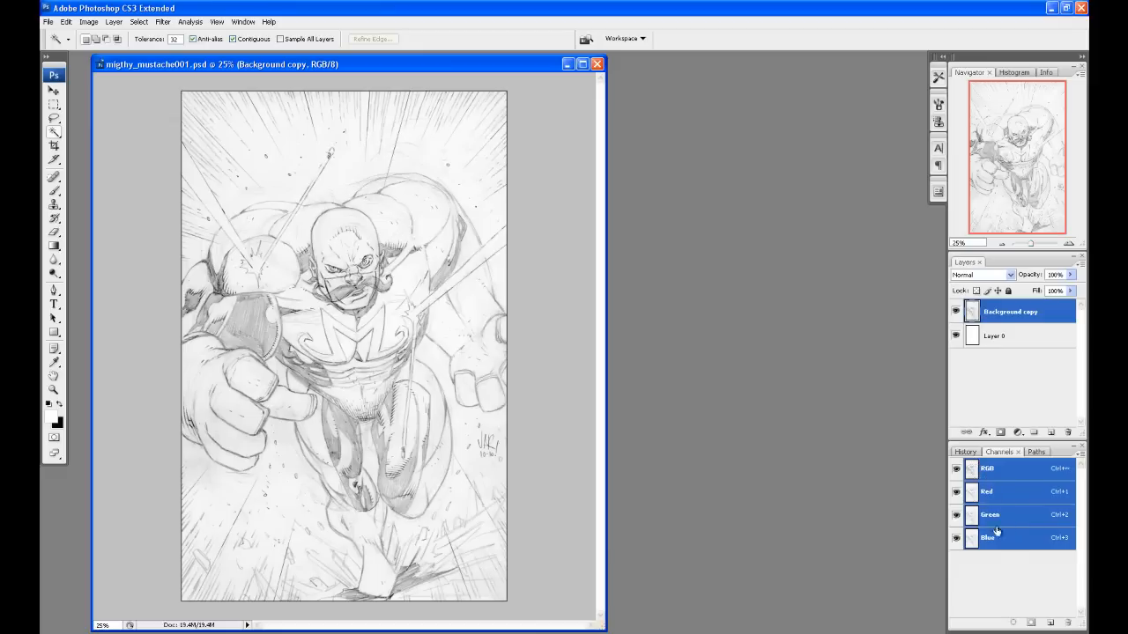
{"action": "mouse_move", "coordinate": [840, 479]}
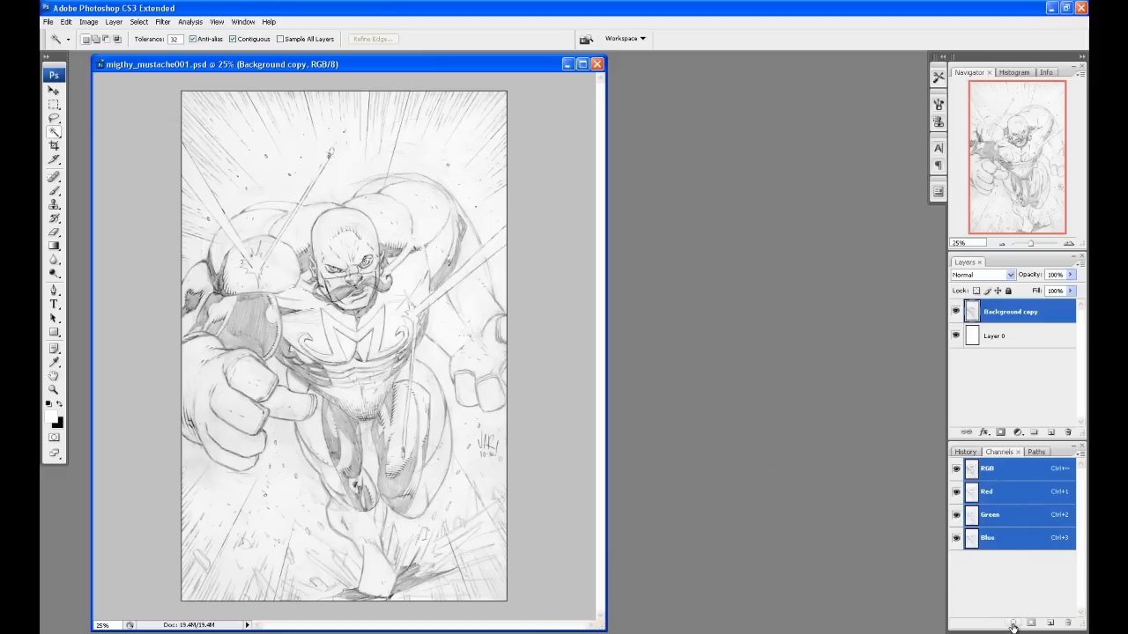
{"action": "mouse_move", "coordinate": [1013, 623]}
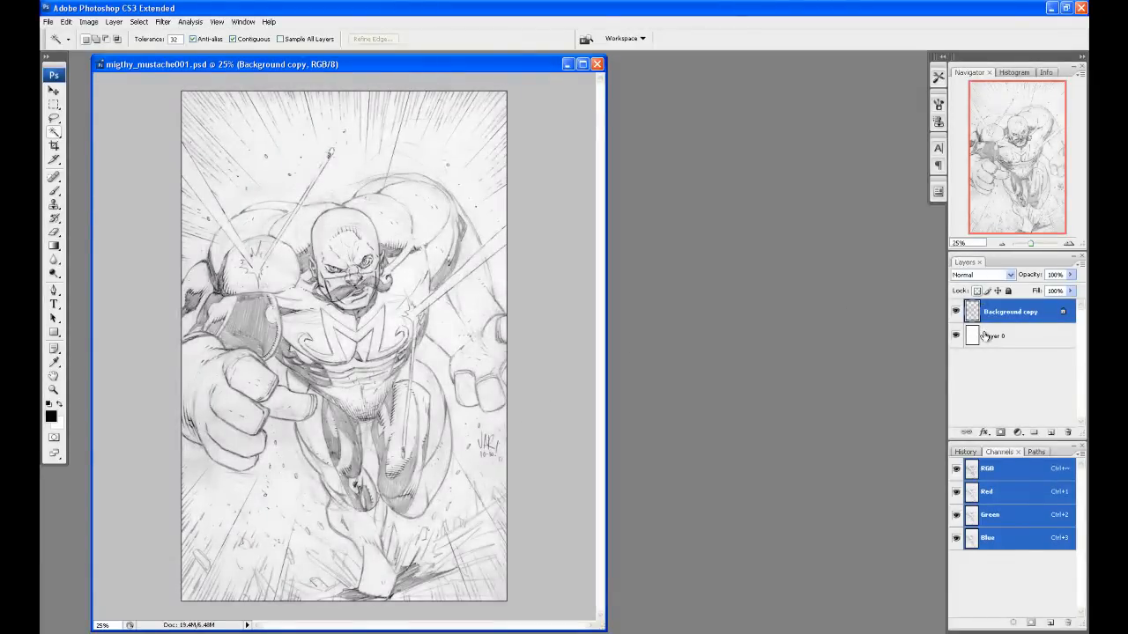
- Add Layer 1 below the line art, fill it with #7c3737, reselect Background copy
{"action": "left_click", "coordinate": [995, 335]}
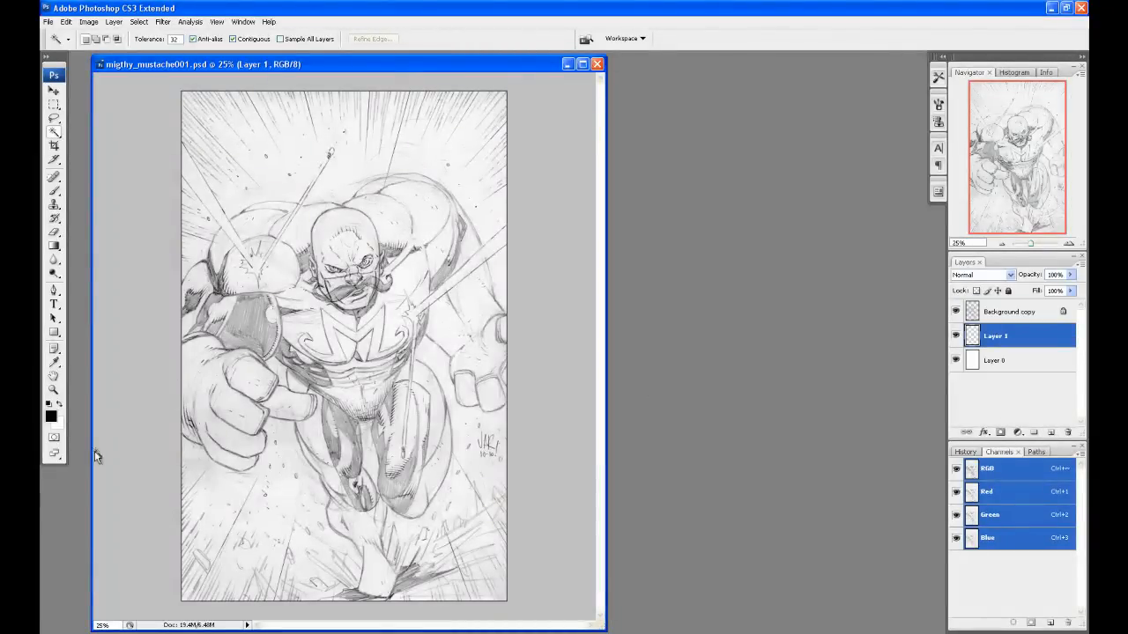
{"action": "left_click", "coordinate": [51, 416]}
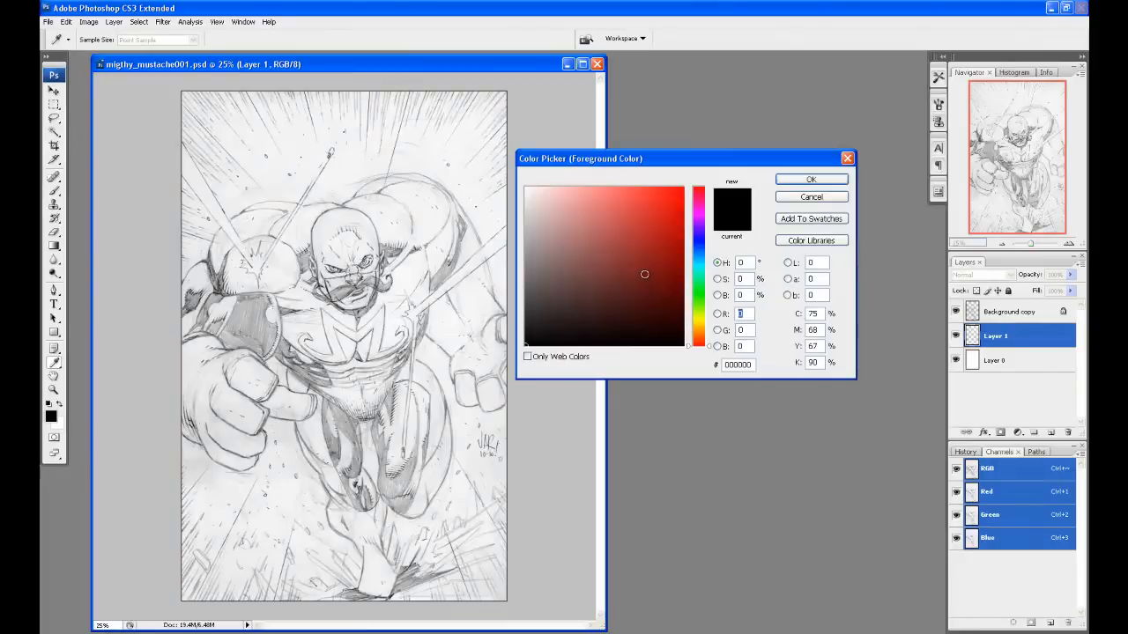
{"action": "left_click", "coordinate": [613, 269]}
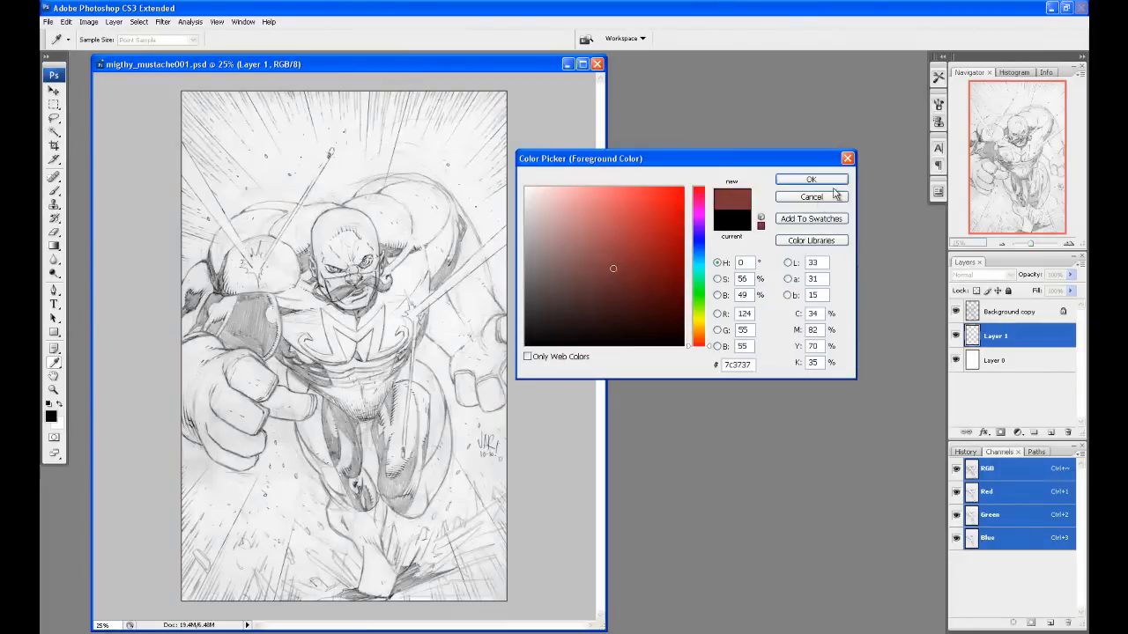
{"action": "left_click", "coordinate": [811, 180]}
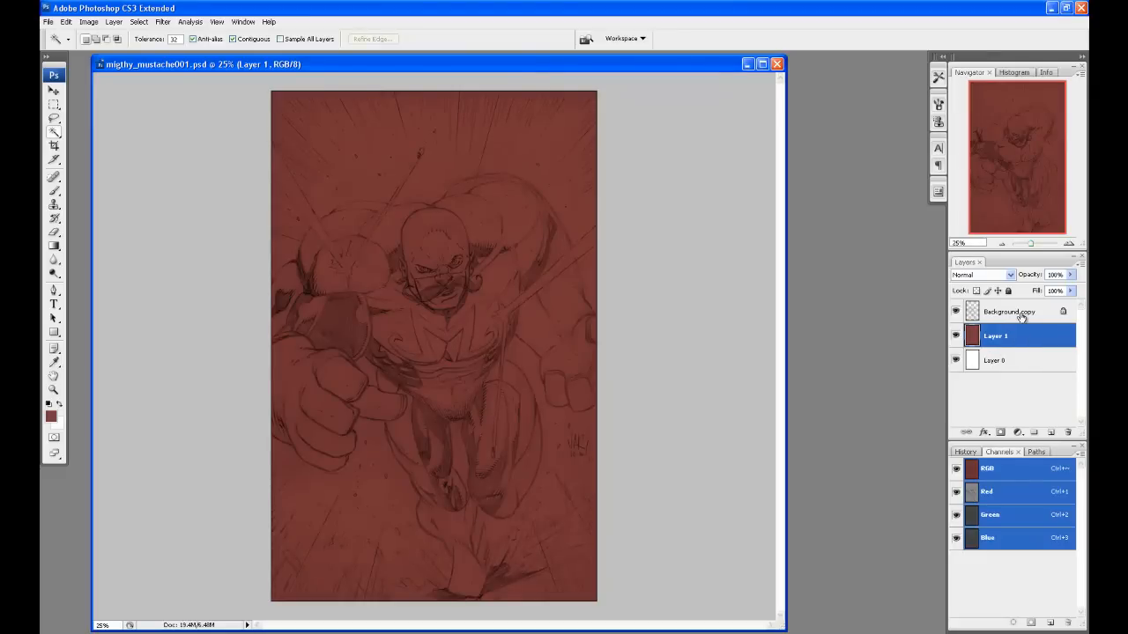
{"action": "mouse_move", "coordinate": [1003, 314]}
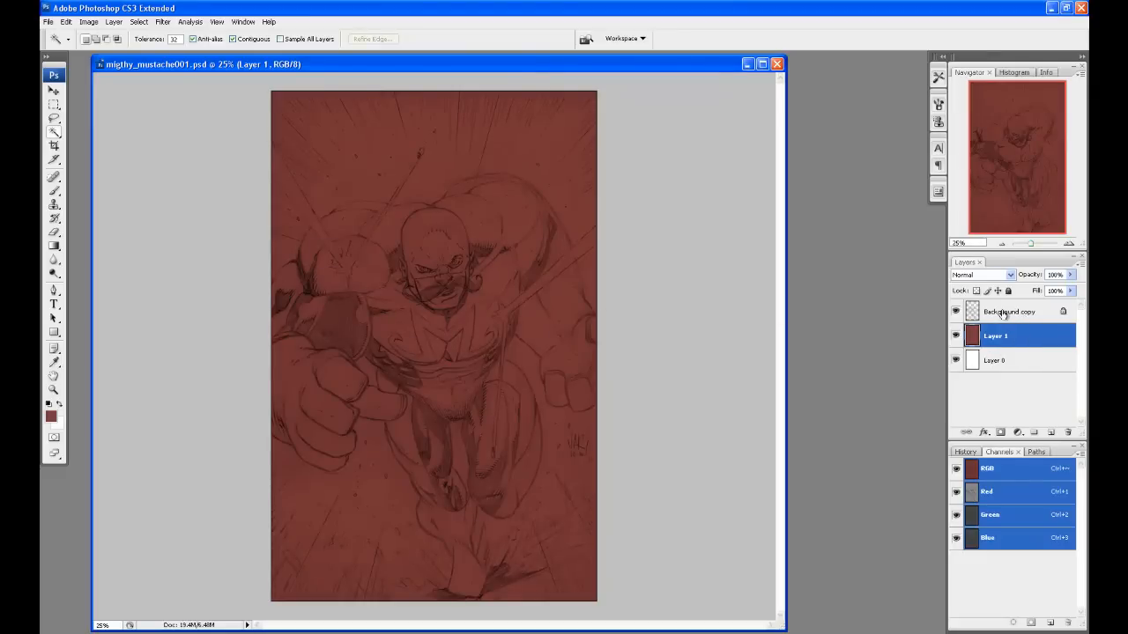
{"action": "left_click", "coordinate": [1010, 311]}
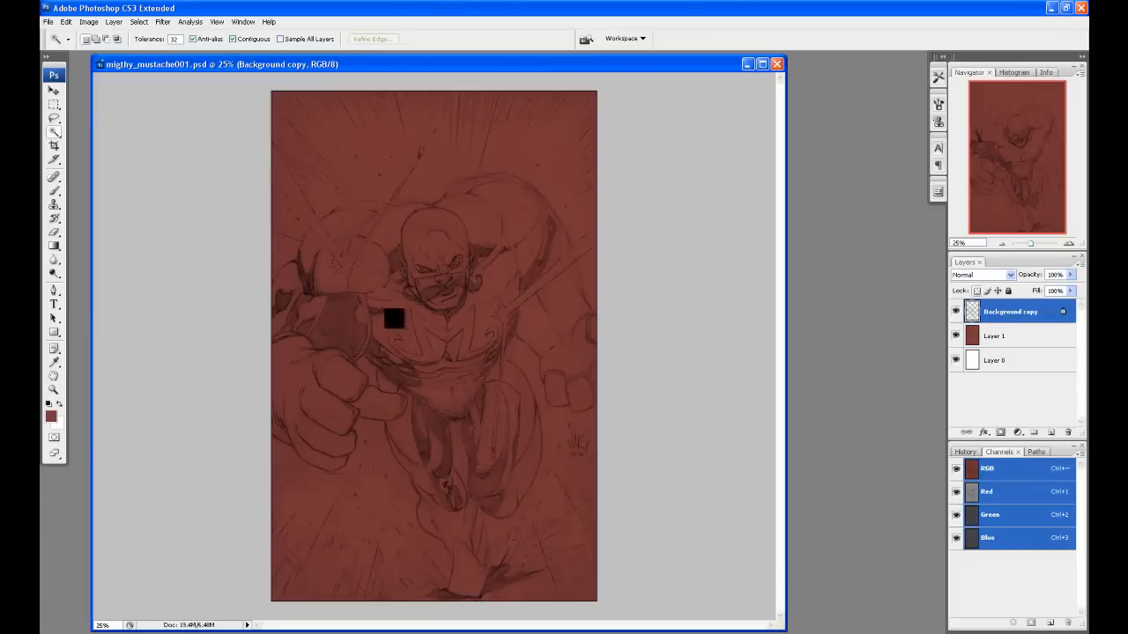
- Set the foreground colour to bright red and zoom in on the hero's face
{"action": "left_click", "coordinate": [50, 416]}
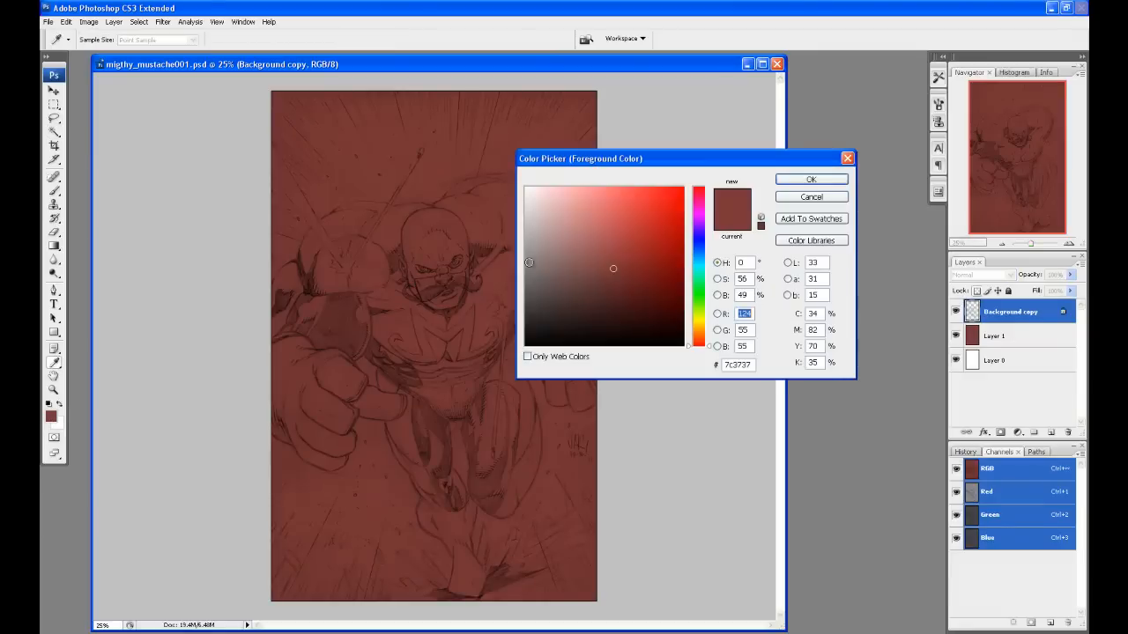
{"action": "left_click", "coordinate": [810, 179]}
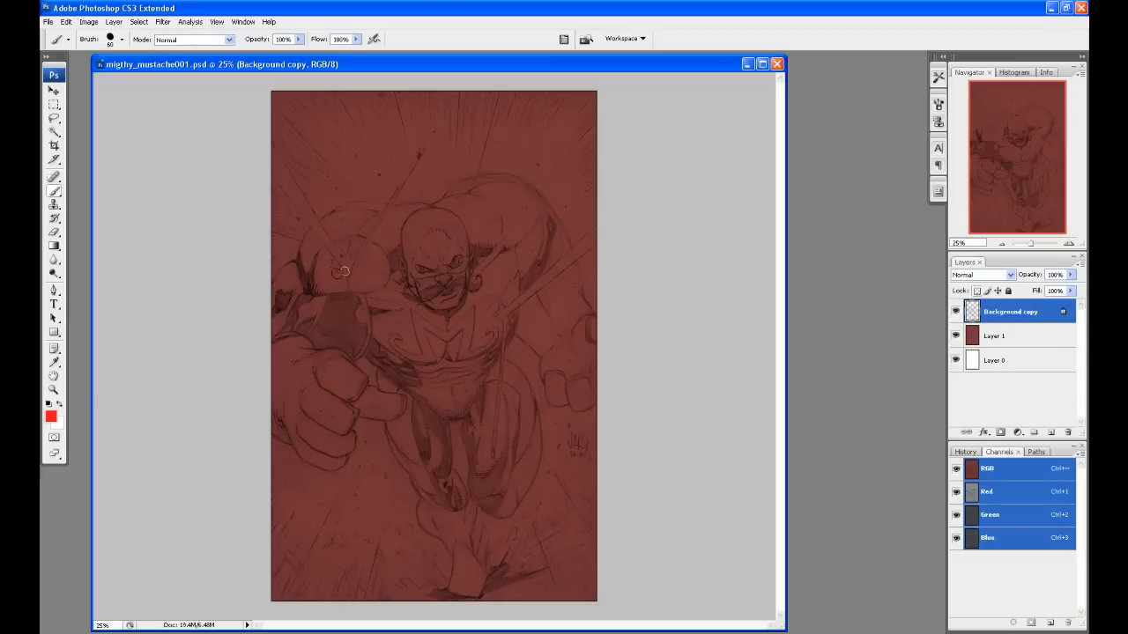
{"action": "left_click", "coordinate": [455, 254]}
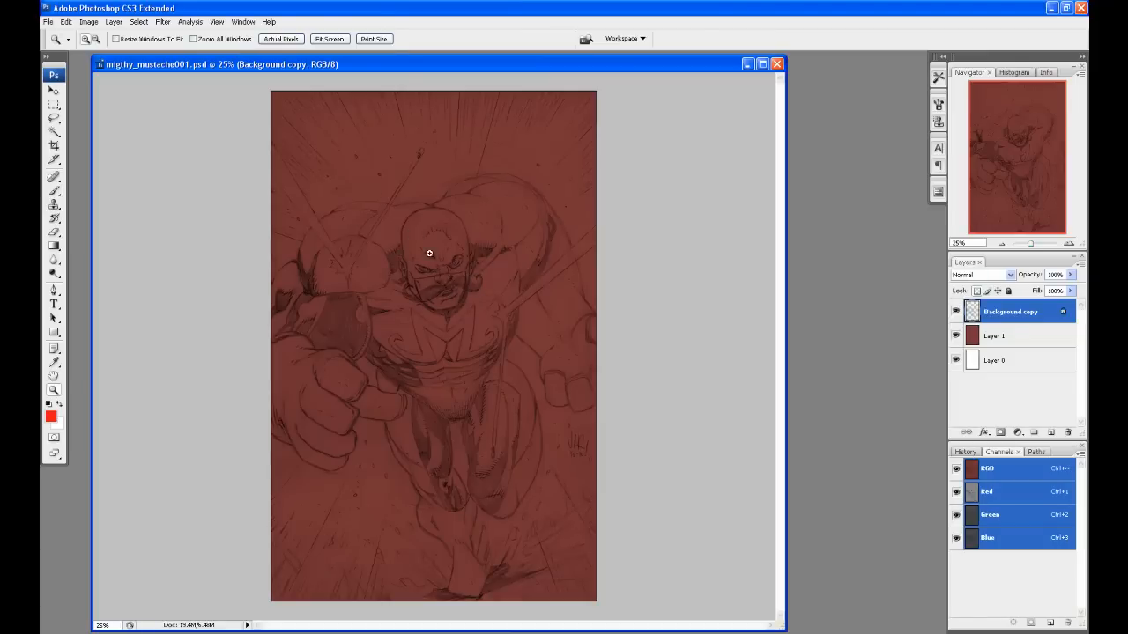
{"action": "left_click", "coordinate": [429, 253]}
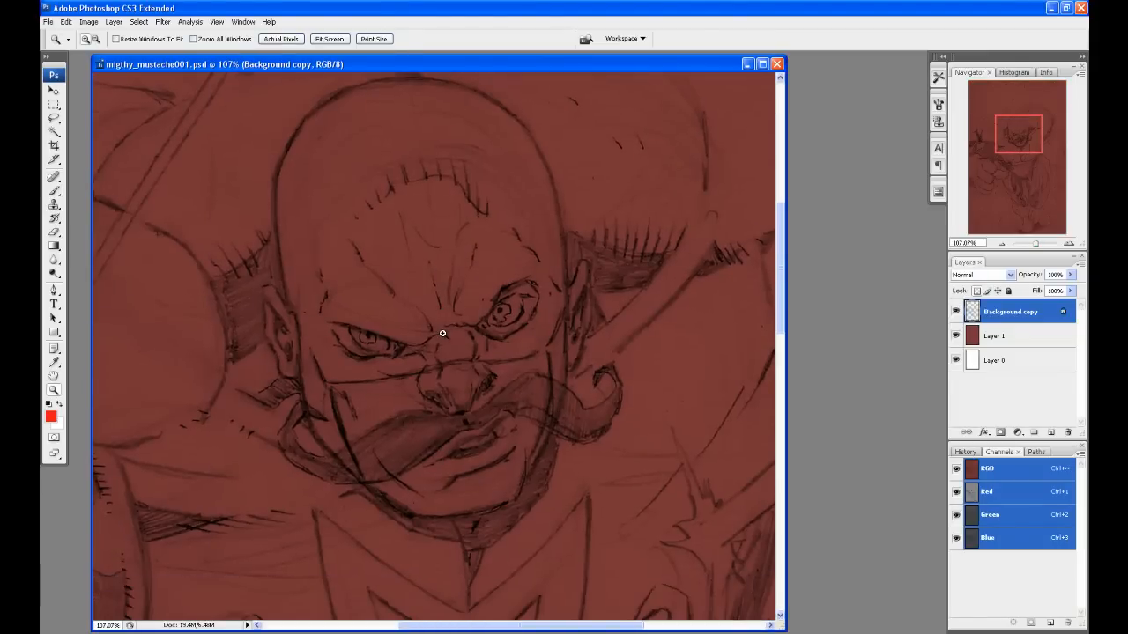
- Paint red over the pencil lines around the face and mustache
{"action": "left_click", "coordinate": [604, 378]}
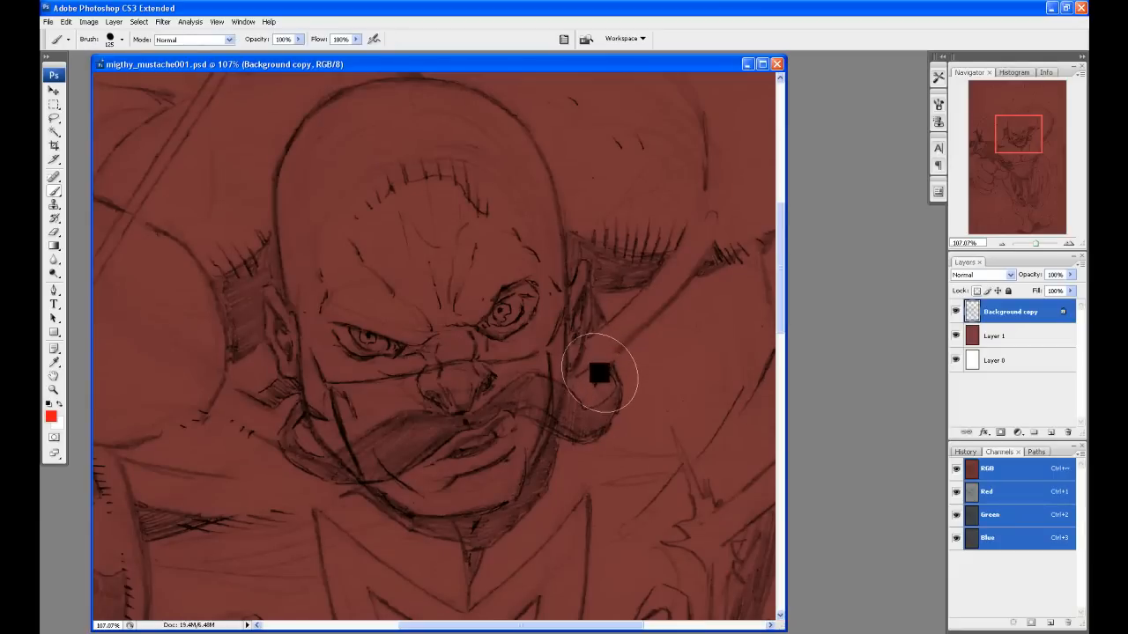
{"action": "left_click_drag", "start_coordinate": [599, 374], "coordinate": [599, 419]}
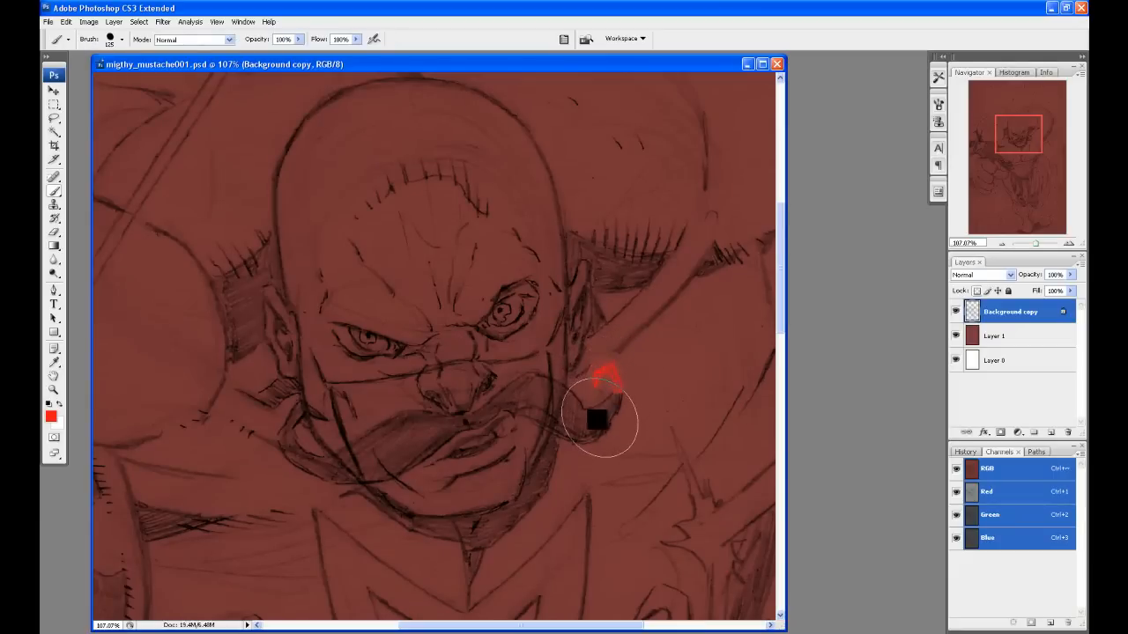
{"action": "left_click_drag", "start_coordinate": [599, 405], "coordinate": [563, 426]}
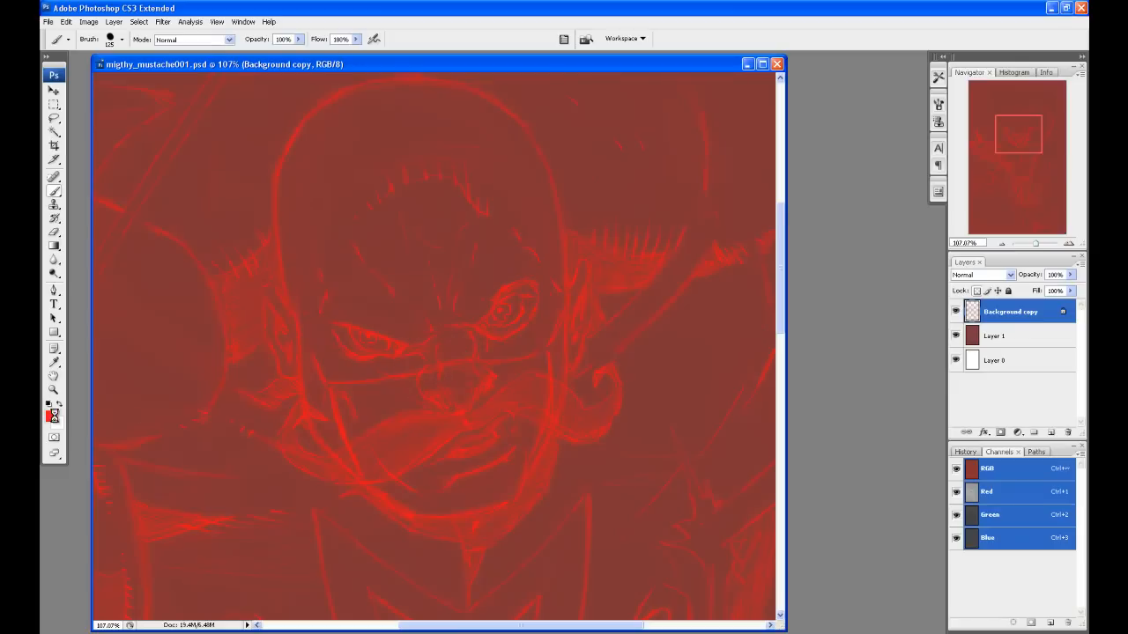
- Recolor the line art blue, then yellow #d4f114, via the foreground Color Picker
{"action": "left_click", "coordinate": [50, 416]}
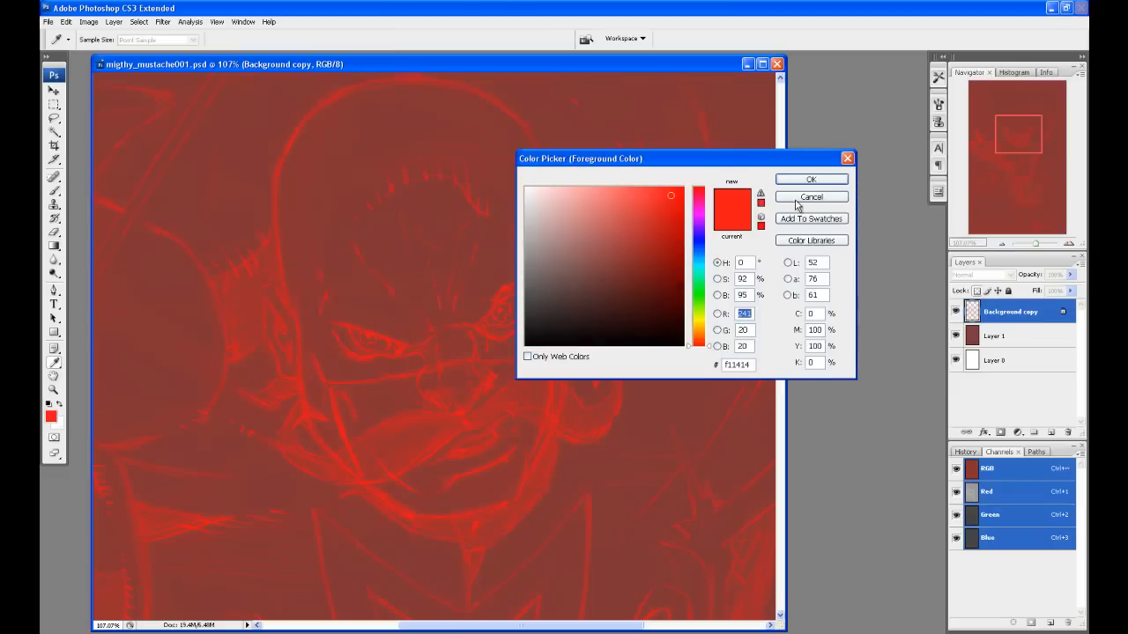
{"action": "left_click", "coordinate": [810, 197]}
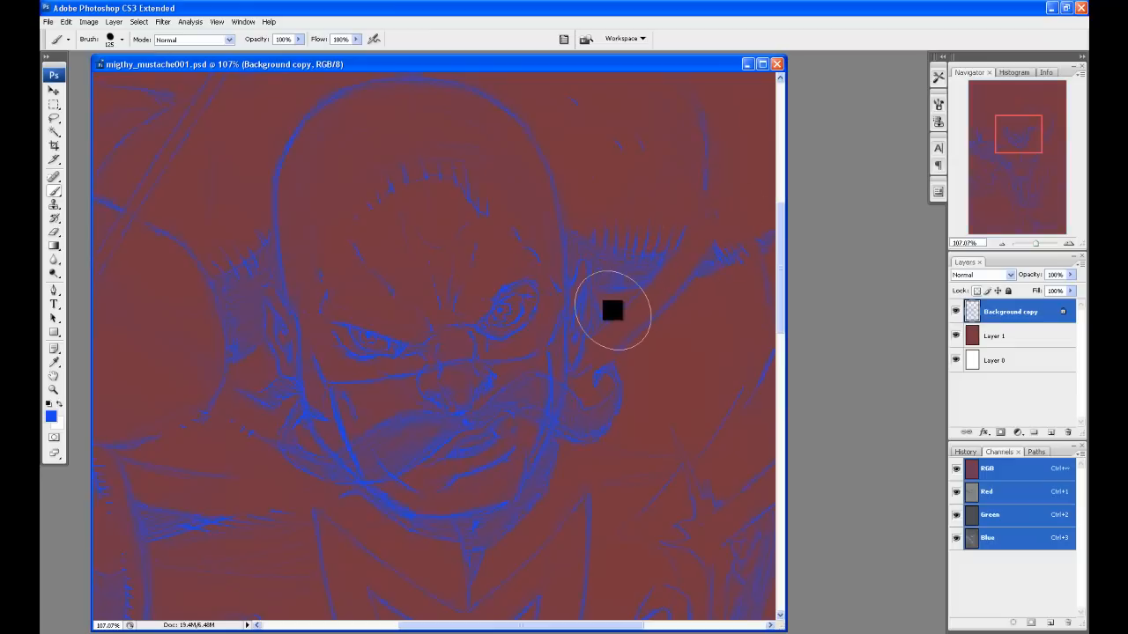
{"action": "left_click", "coordinate": [50, 413]}
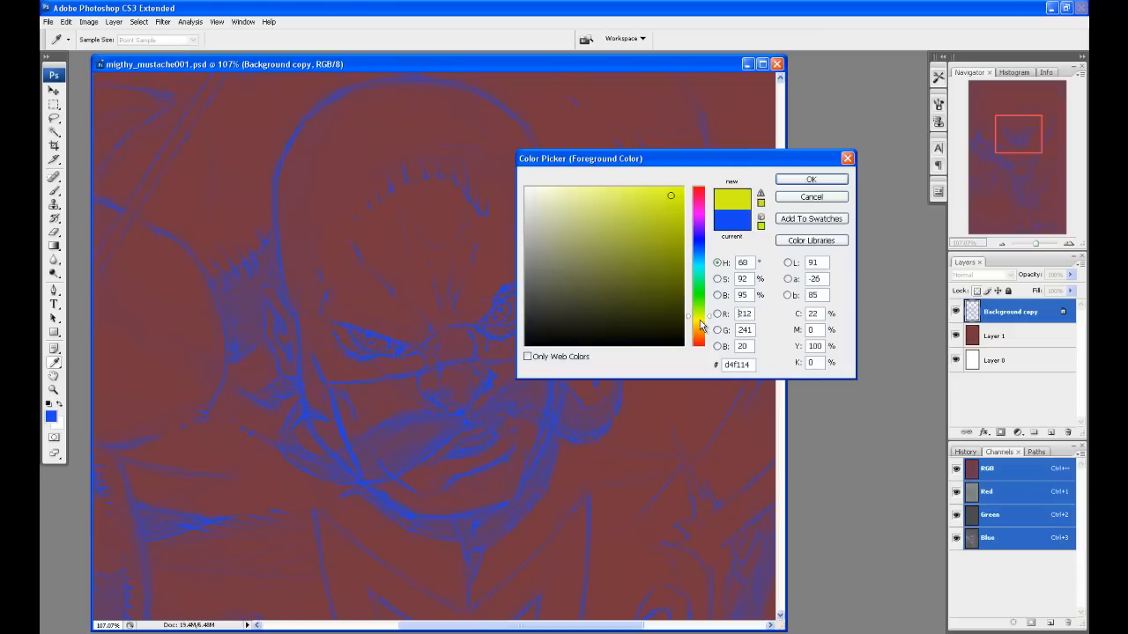
{"action": "left_click", "coordinate": [809, 178]}
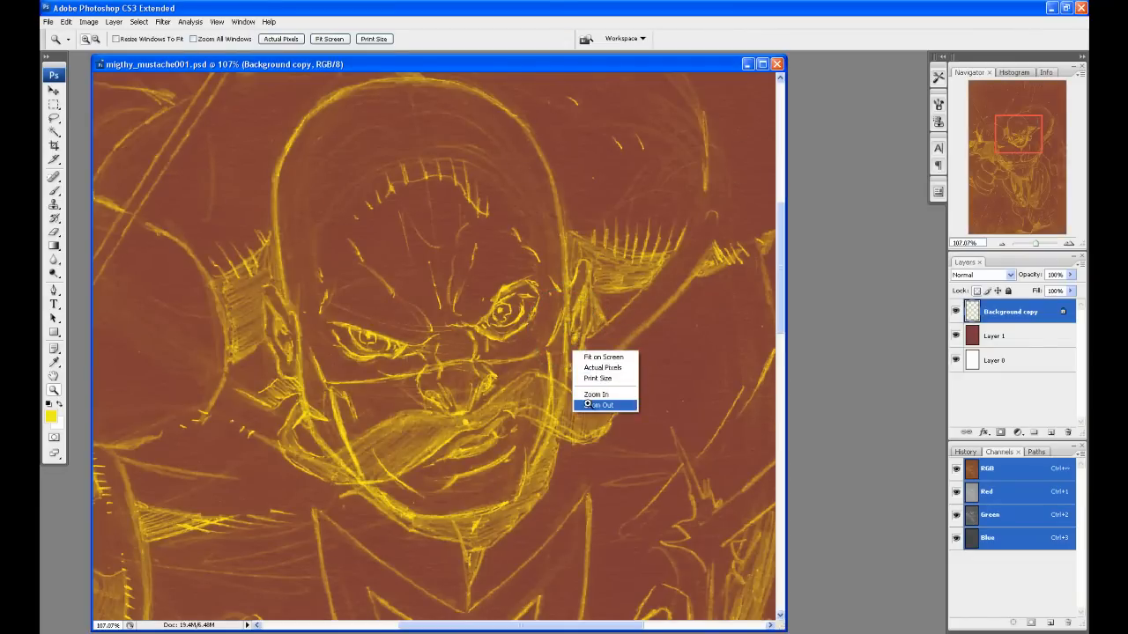
- Zoom out to show the entire yellow-lined mustache hero
{"action": "left_click", "coordinate": [602, 405]}
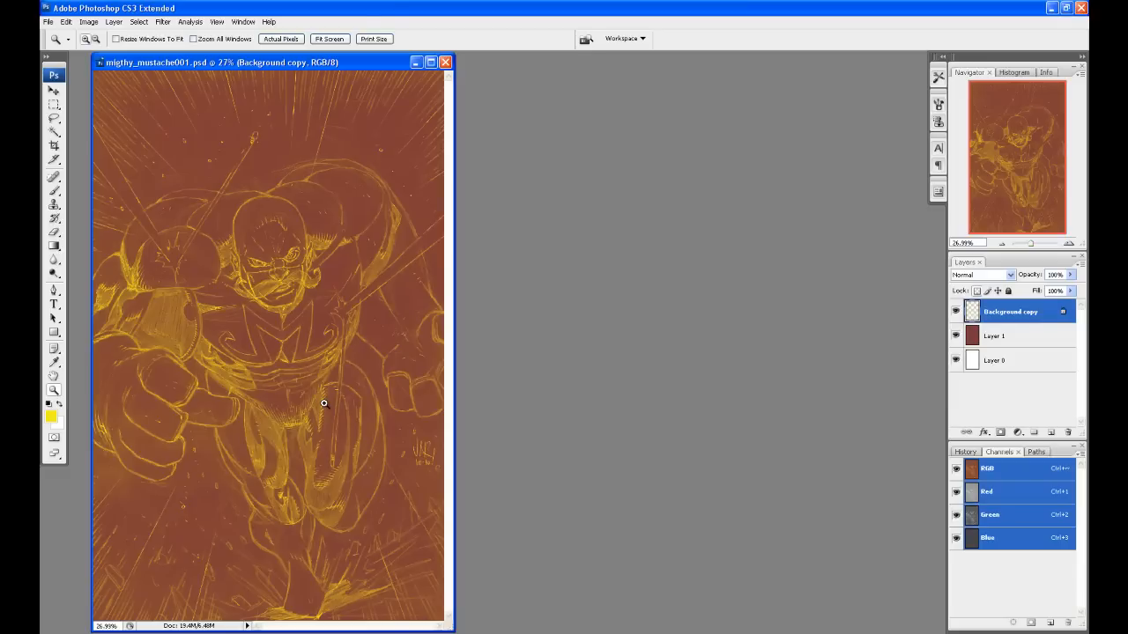
{"action": "mouse_move", "coordinate": [261, 408]}
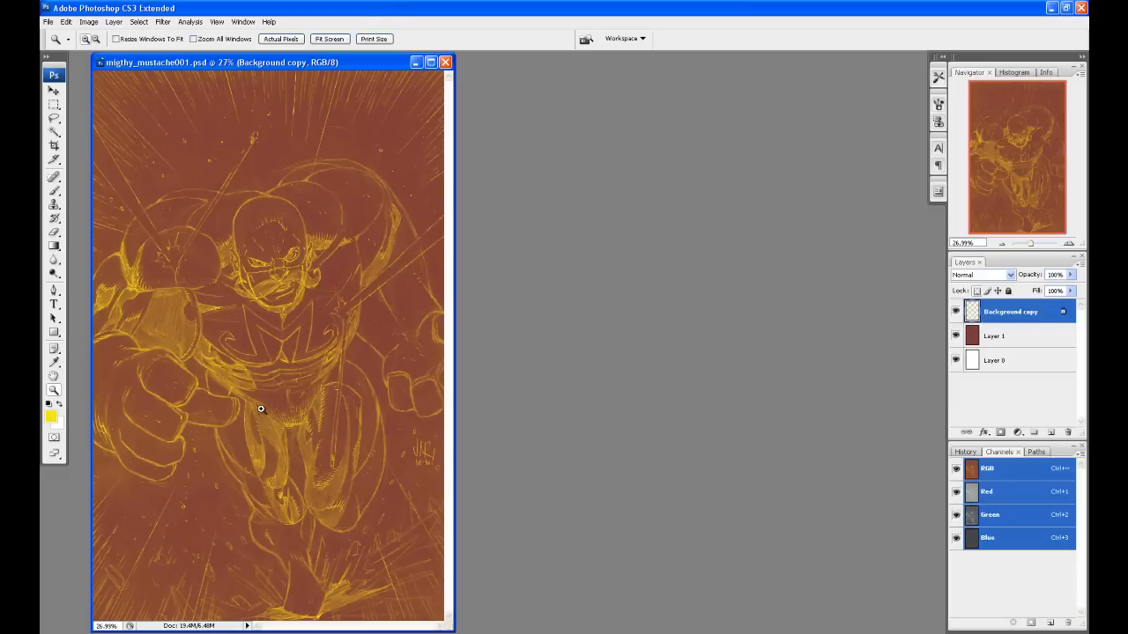
{"action": "mouse_move", "coordinate": [327, 495]}
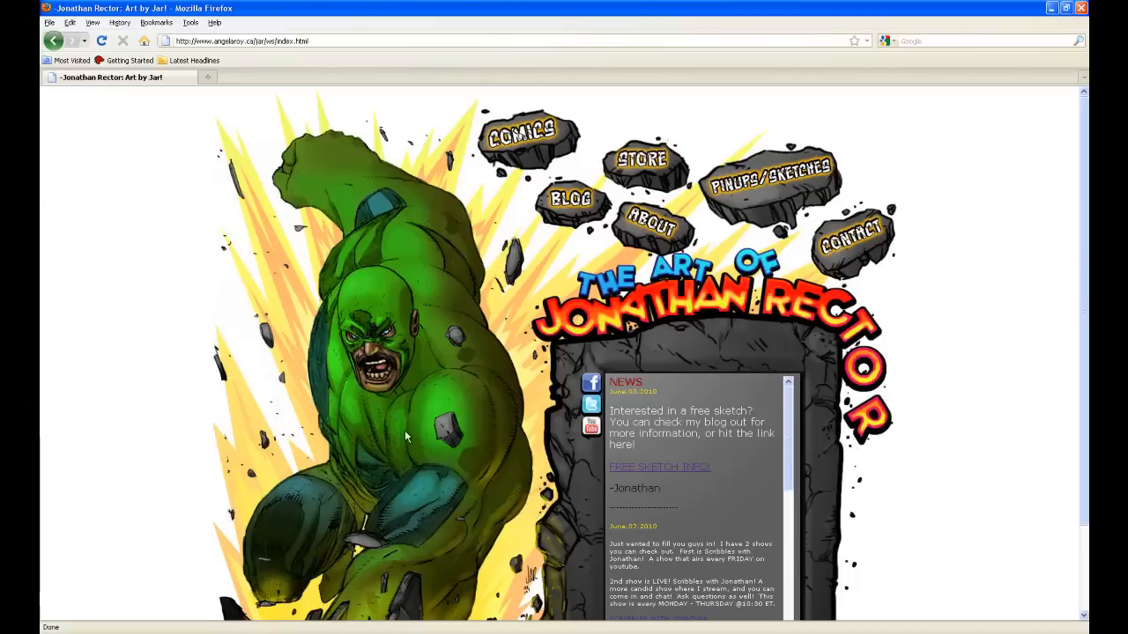
{"action": "mouse_move", "coordinate": [195, 389]}
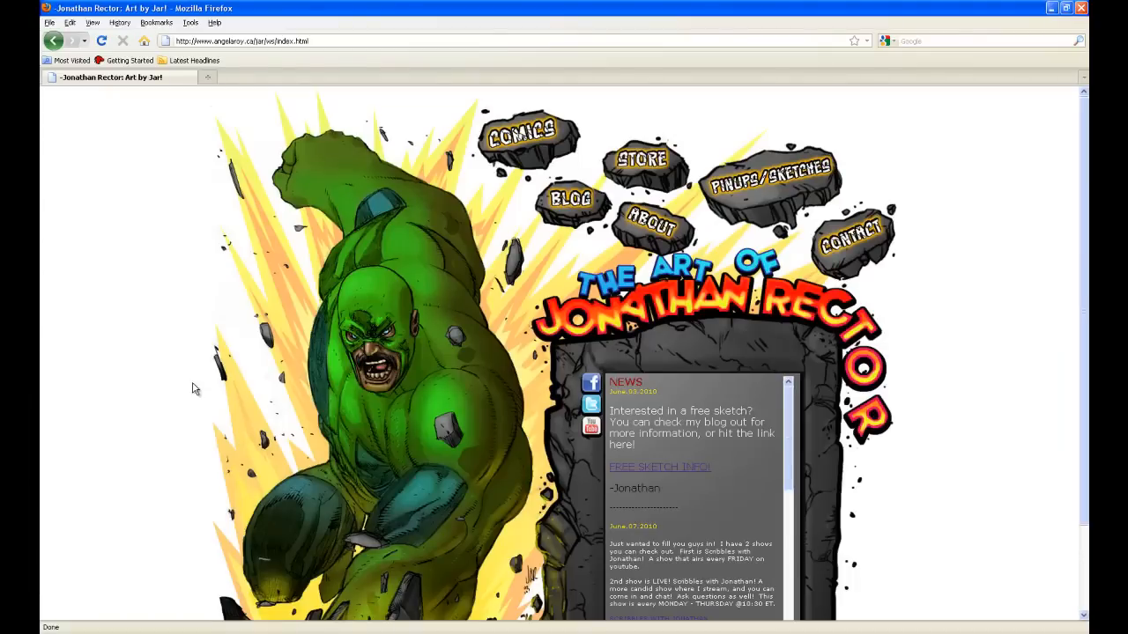
{"action": "mouse_move", "coordinate": [908, 449]}
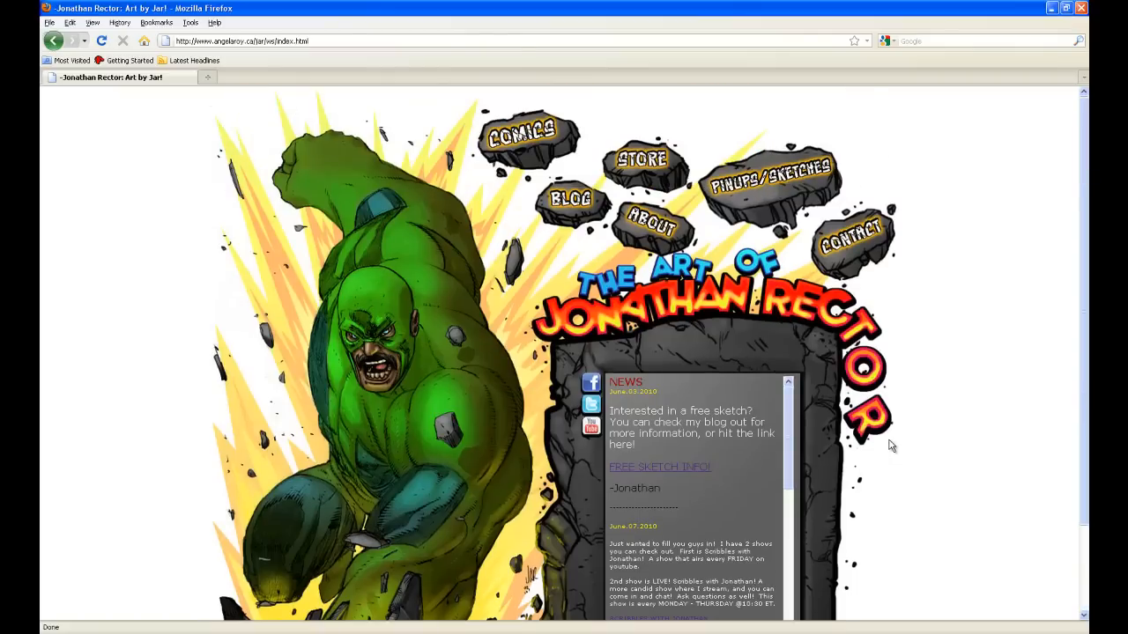
{"action": "mouse_move", "coordinate": [617, 136]}
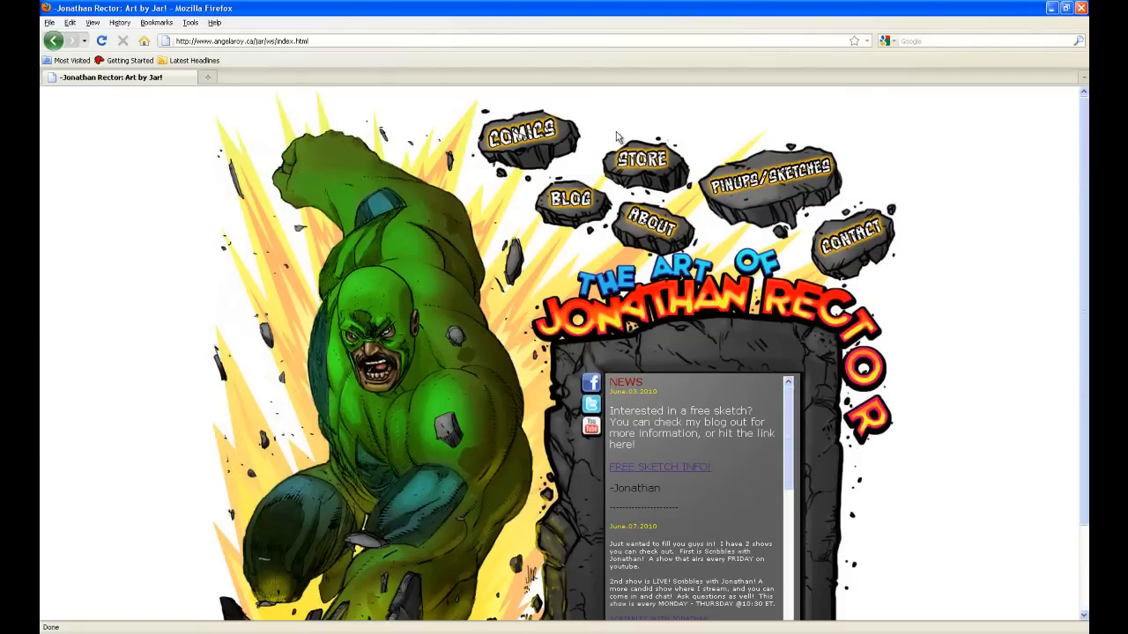
- Open the BLOG link, then The Standard Comic Contest!!! post
{"action": "left_click", "coordinate": [571, 199]}
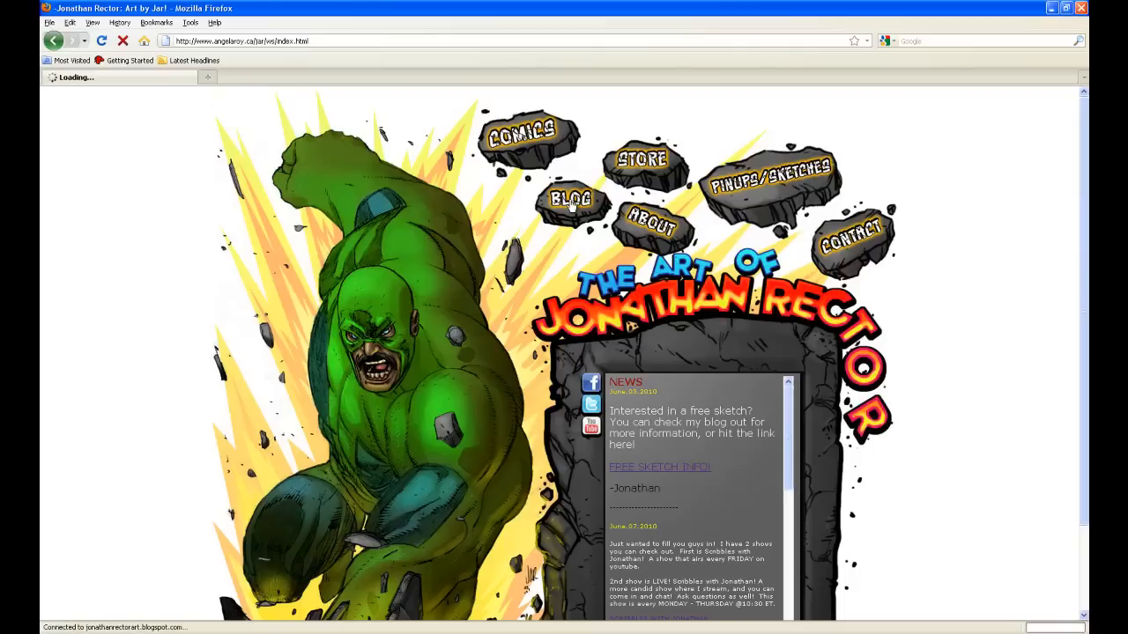
{"action": "left_click", "coordinate": [571, 198]}
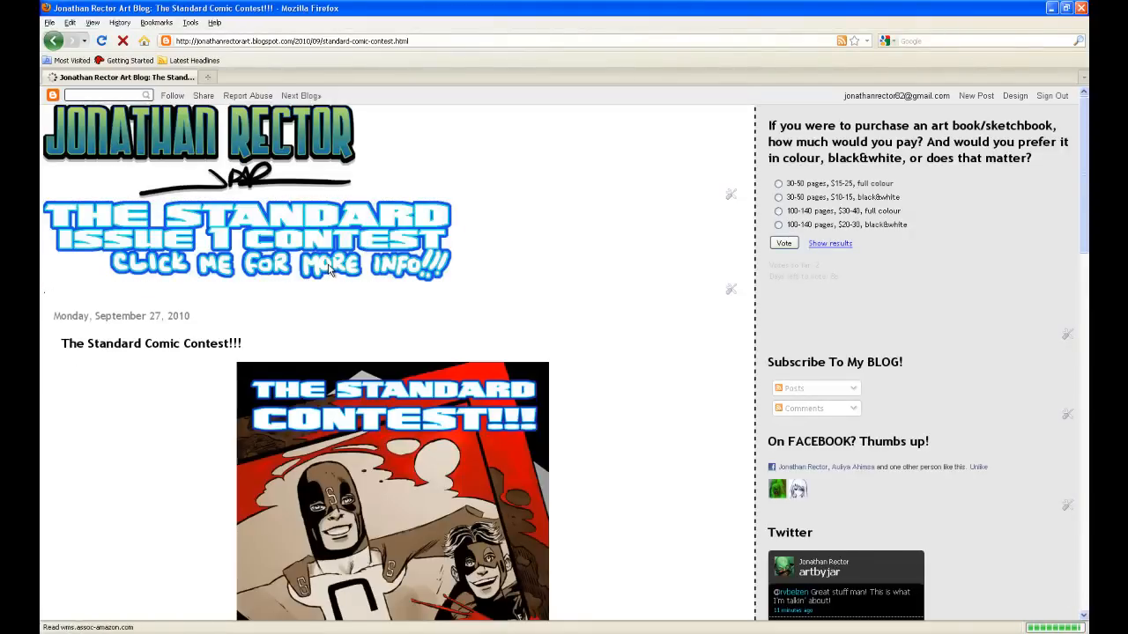
{"action": "scroll", "scroll_direction": "down", "scroll_amount": 3}
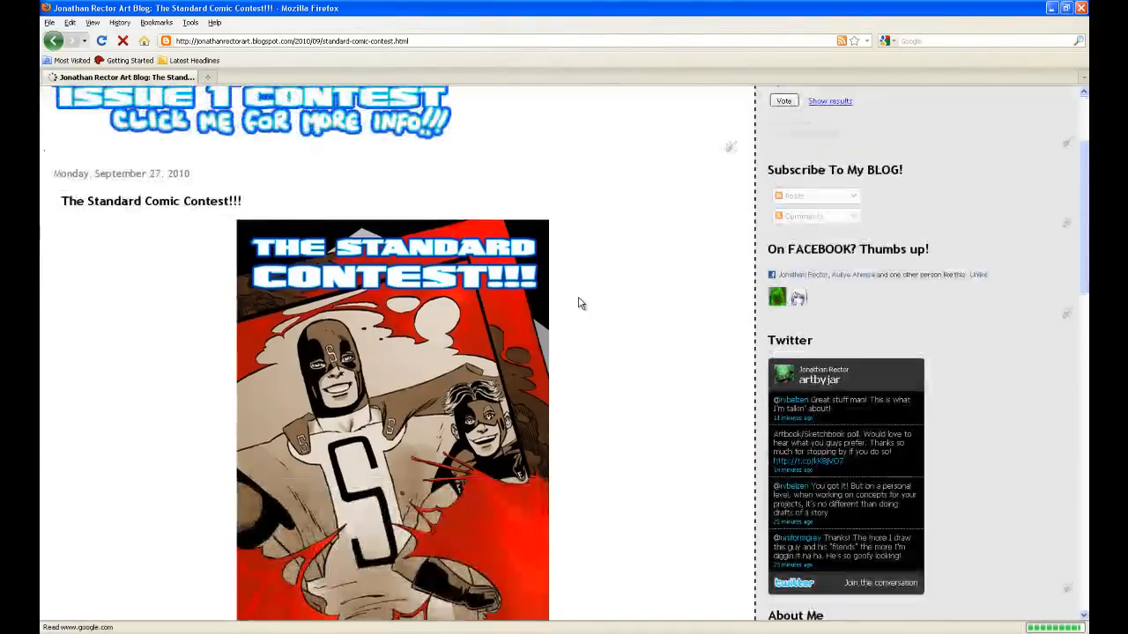
{"action": "scroll", "scroll_direction": "down", "scroll_amount": 3}
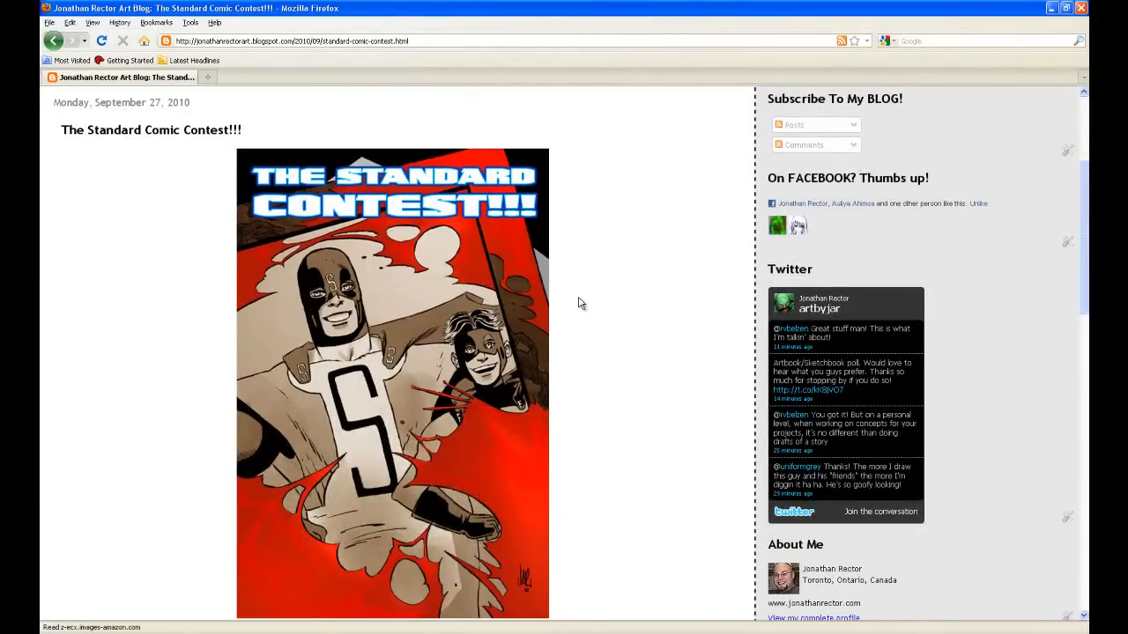
{"action": "scroll", "scroll_direction": "down", "scroll_amount": 3}
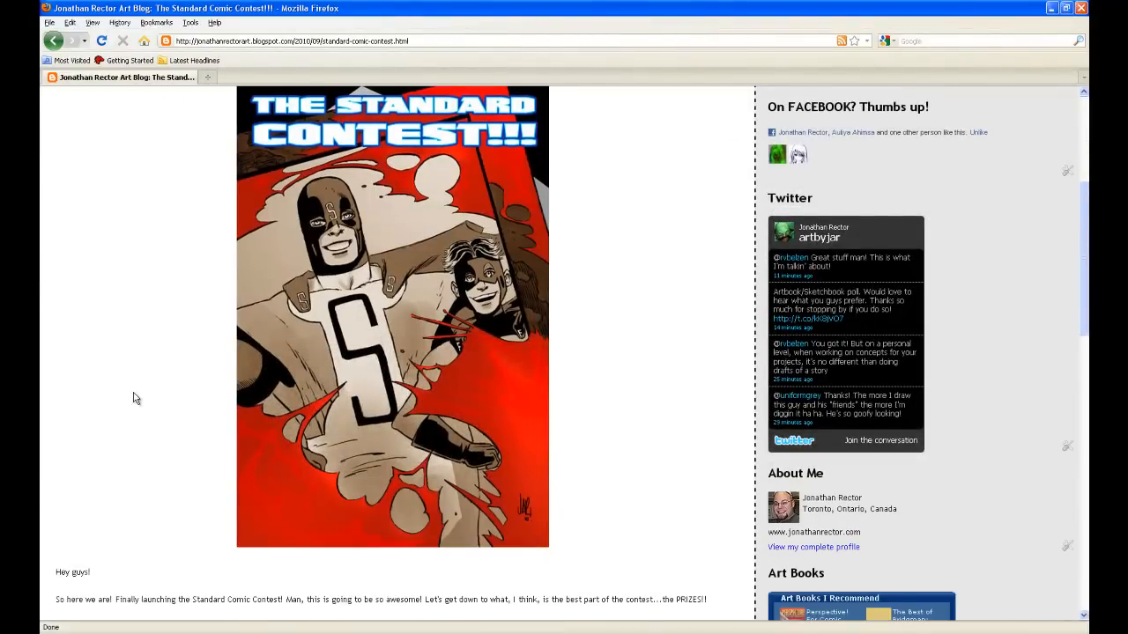
{"action": "scroll", "scroll_direction": "down", "scroll_amount": 3}
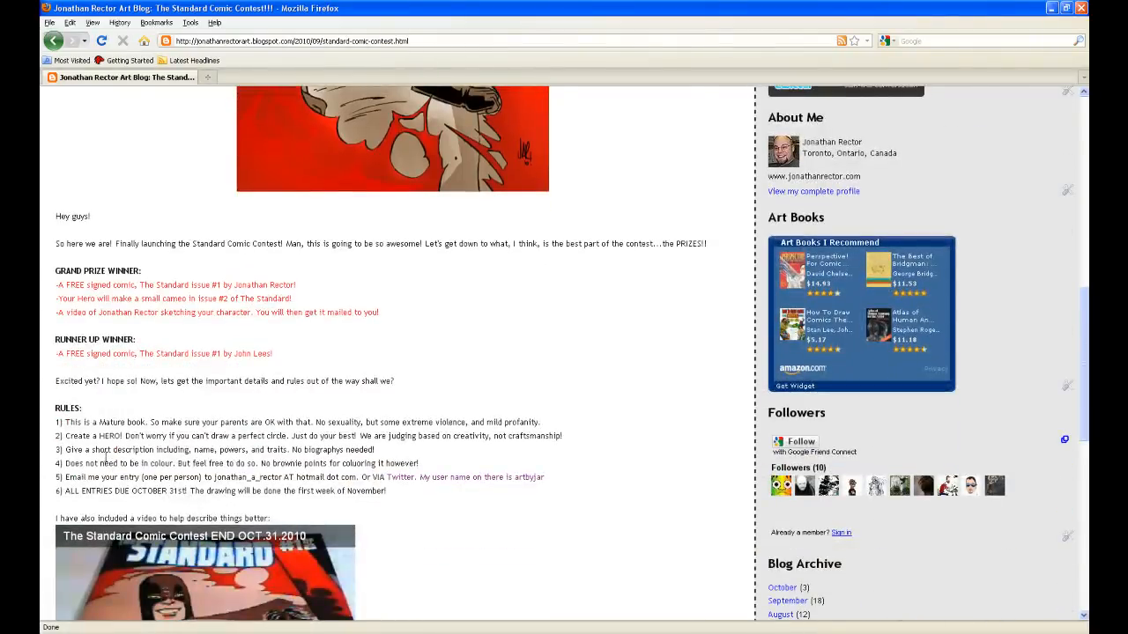
{"action": "scroll", "scroll_direction": "down", "scroll_amount": 3}
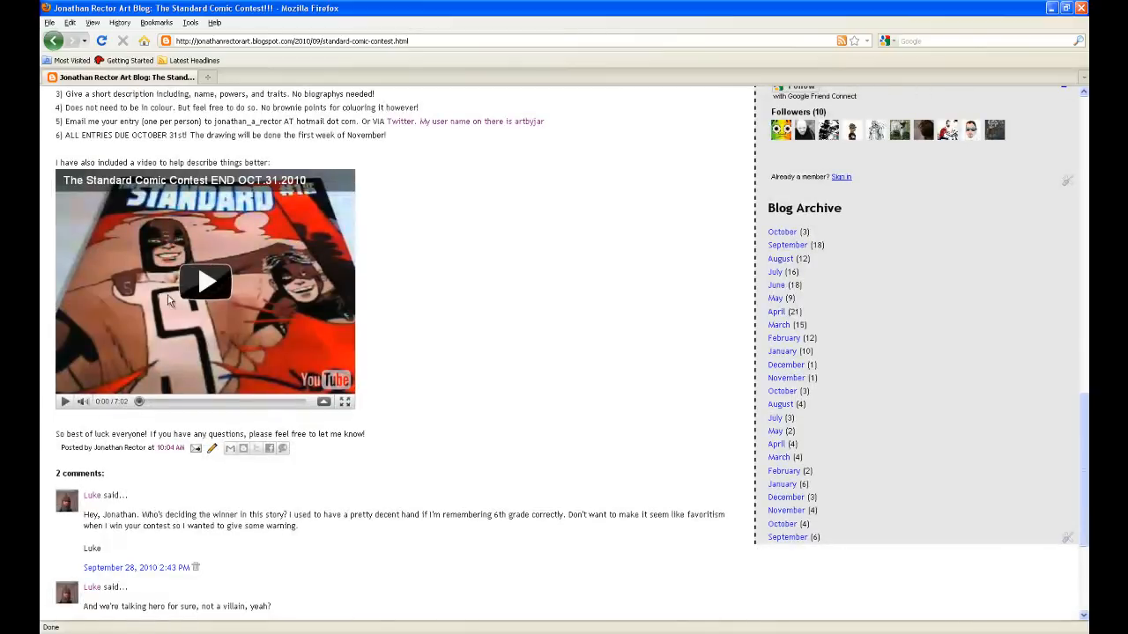
{"action": "scroll", "scroll_direction": "up", "scroll_amount": 3}
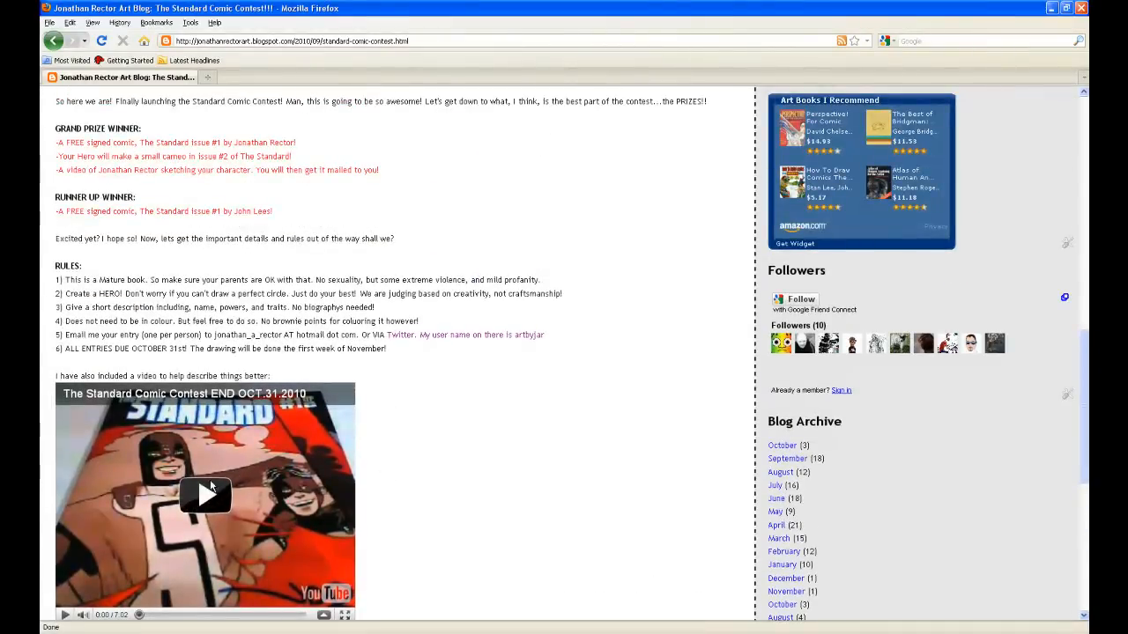
{"action": "left_click_drag", "start_coordinate": [277, 320], "coordinate": [385, 348]}
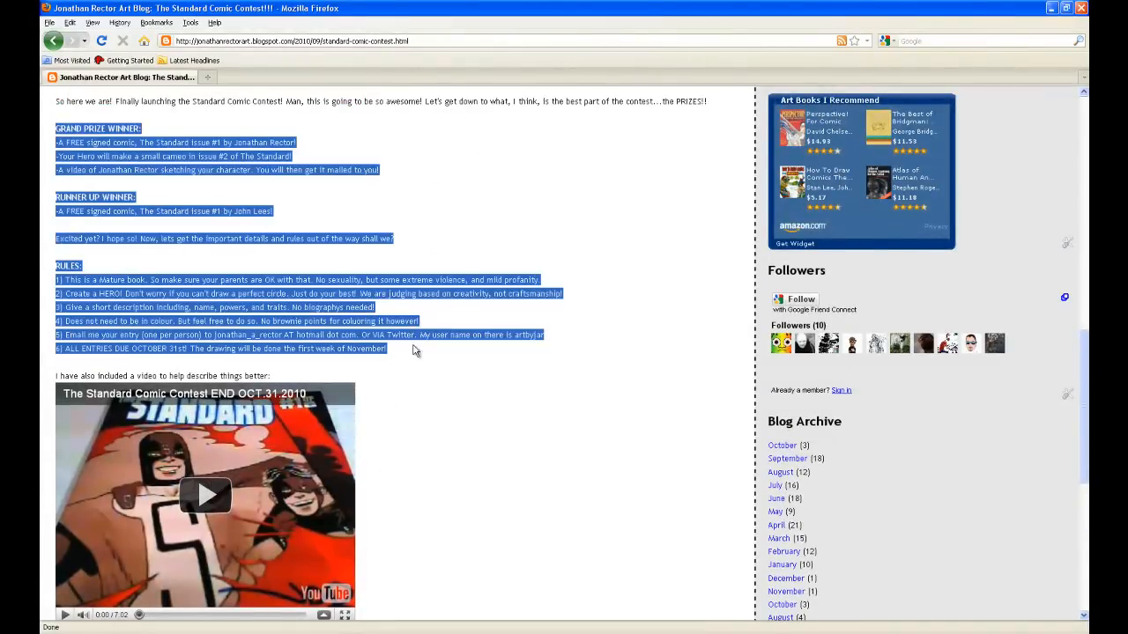
{"action": "left_click", "coordinate": [467, 396]}
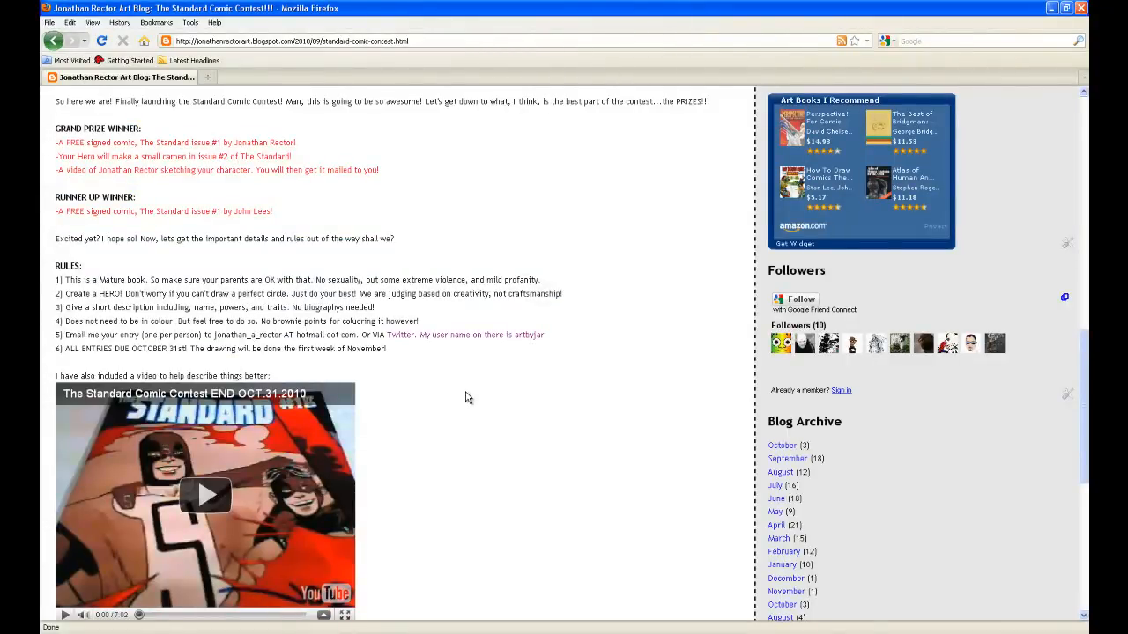
{"action": "mouse_move", "coordinate": [452, 396]}
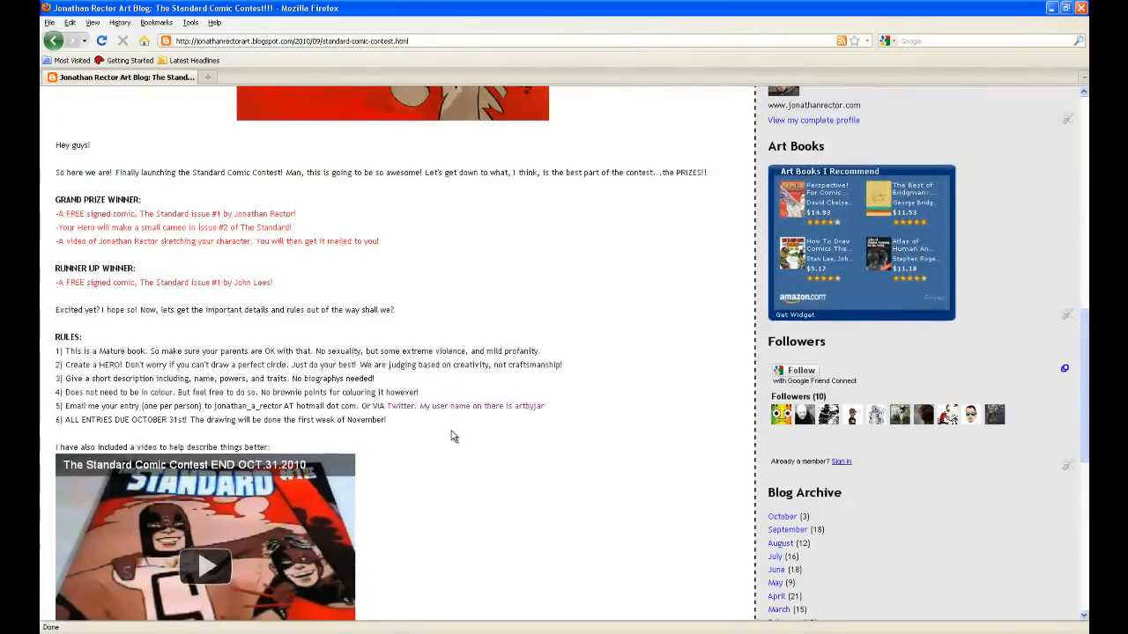
{"action": "mouse_move", "coordinate": [333, 465]}
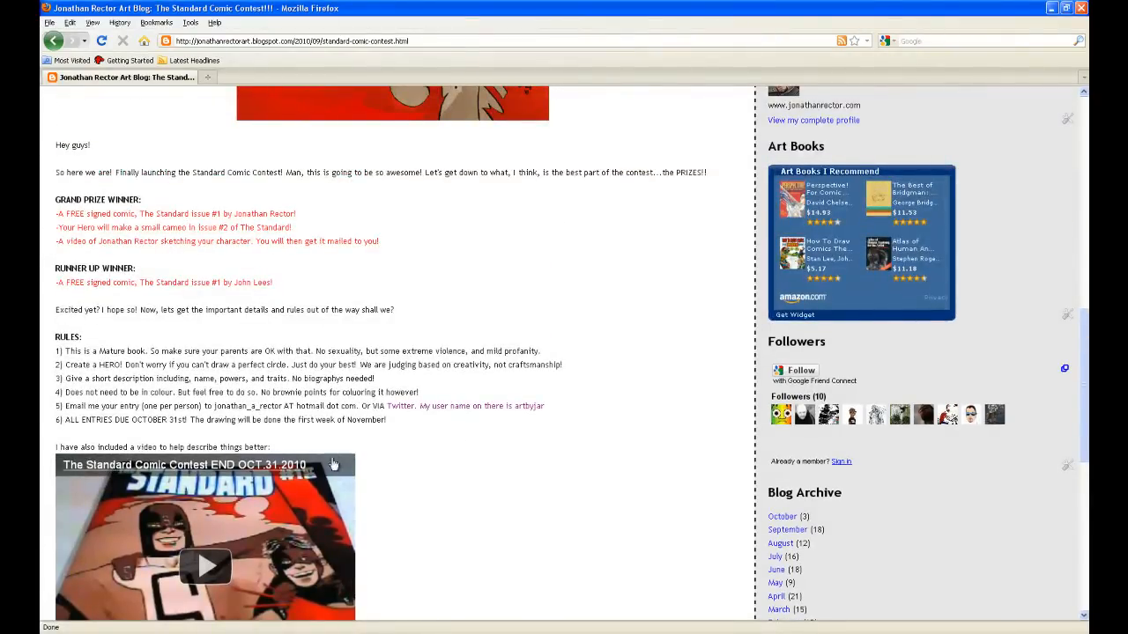
{"action": "mouse_move", "coordinate": [504, 299]}
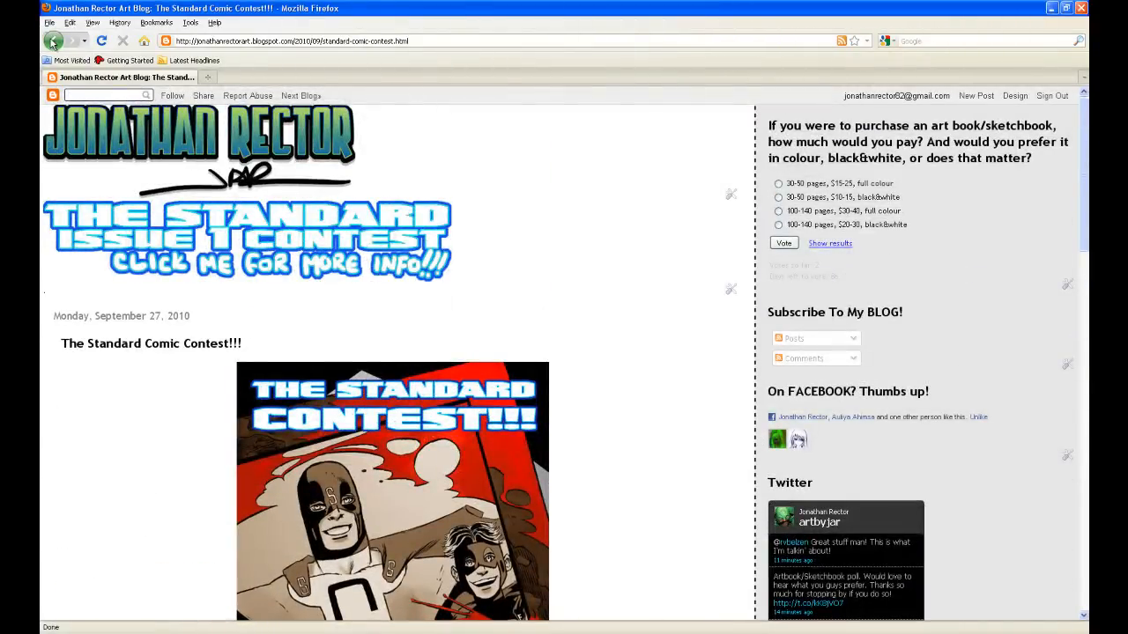
- Go back to the blog home page and scroll down to The Mighty Mustache! post
{"action": "left_click", "coordinate": [52, 40]}
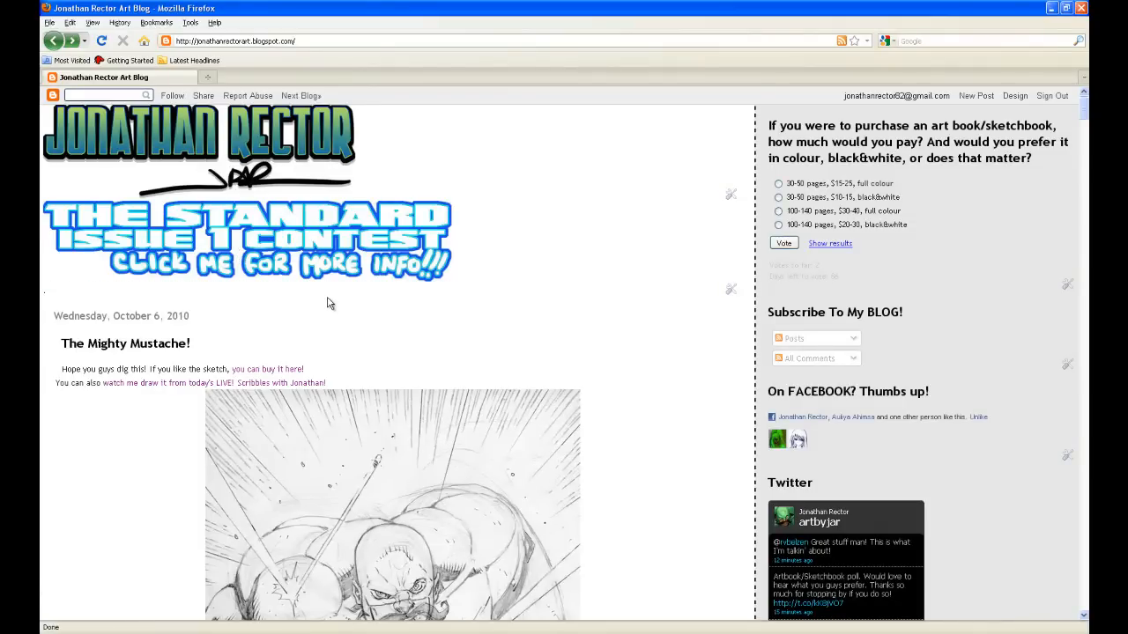
{"action": "mouse_move", "coordinate": [802, 143]}
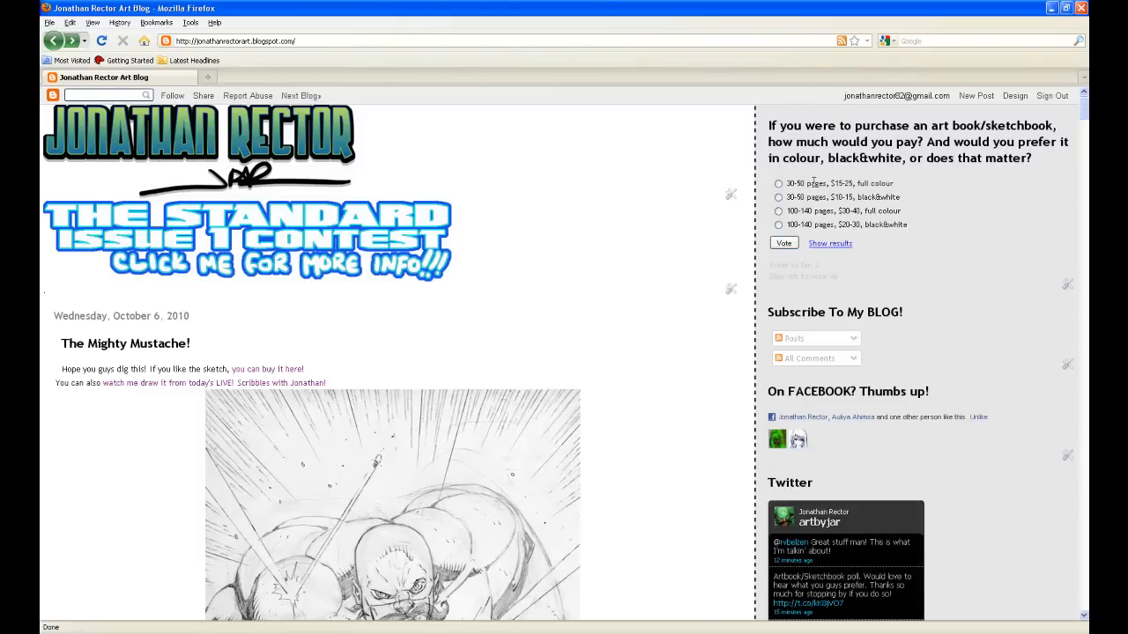
{"action": "mouse_move", "coordinate": [802, 211]}
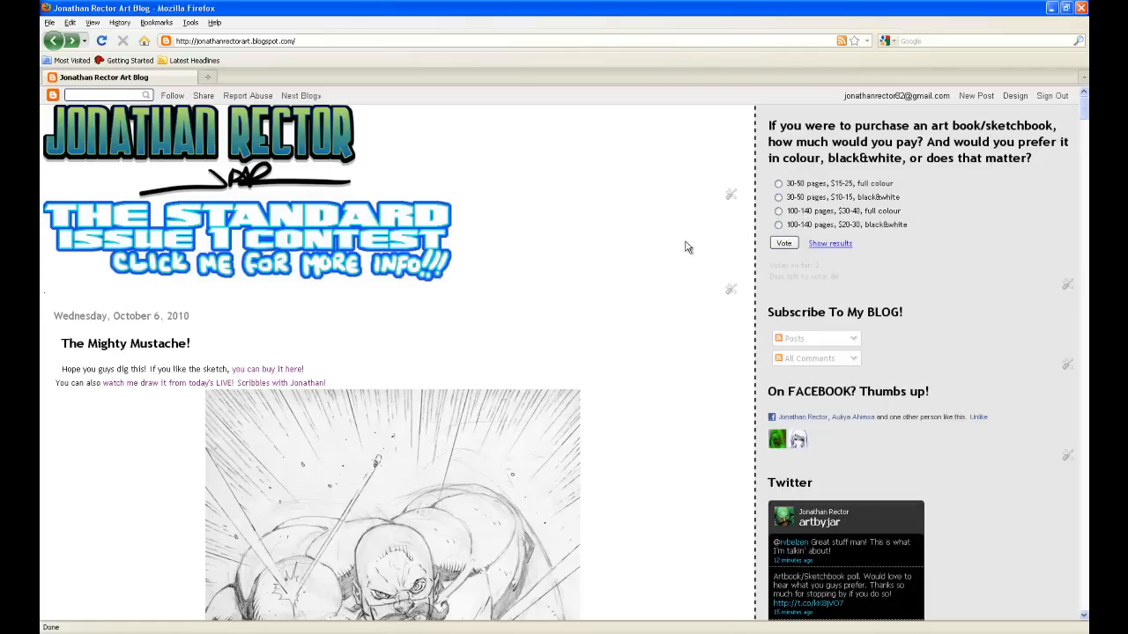
{"action": "mouse_move", "coordinate": [644, 255]}
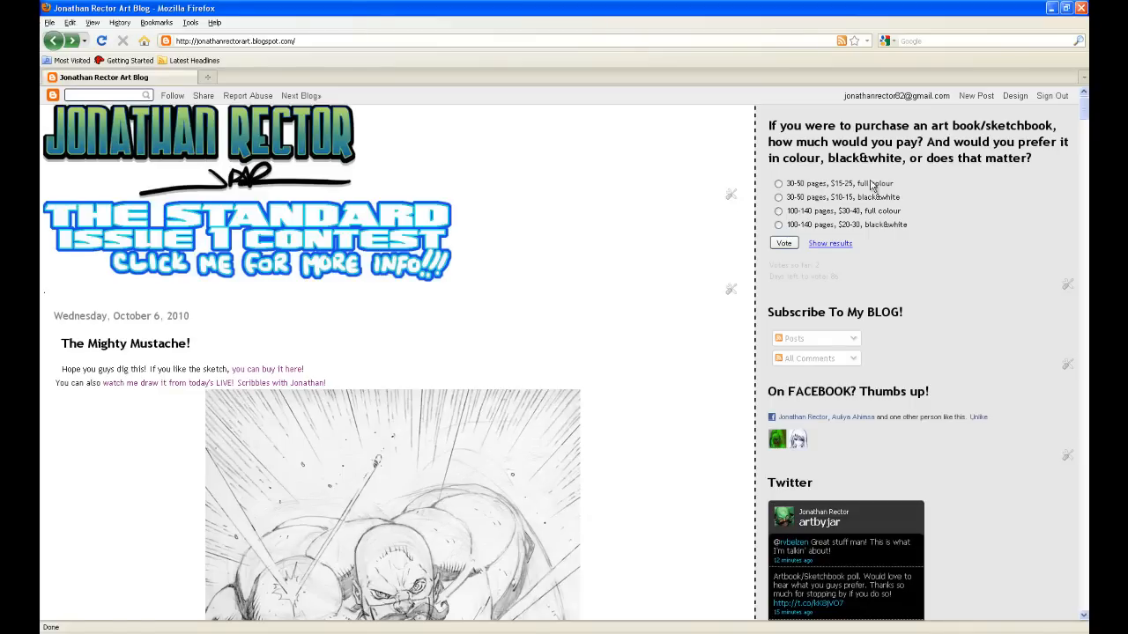
{"action": "mouse_move", "coordinate": [661, 188]}
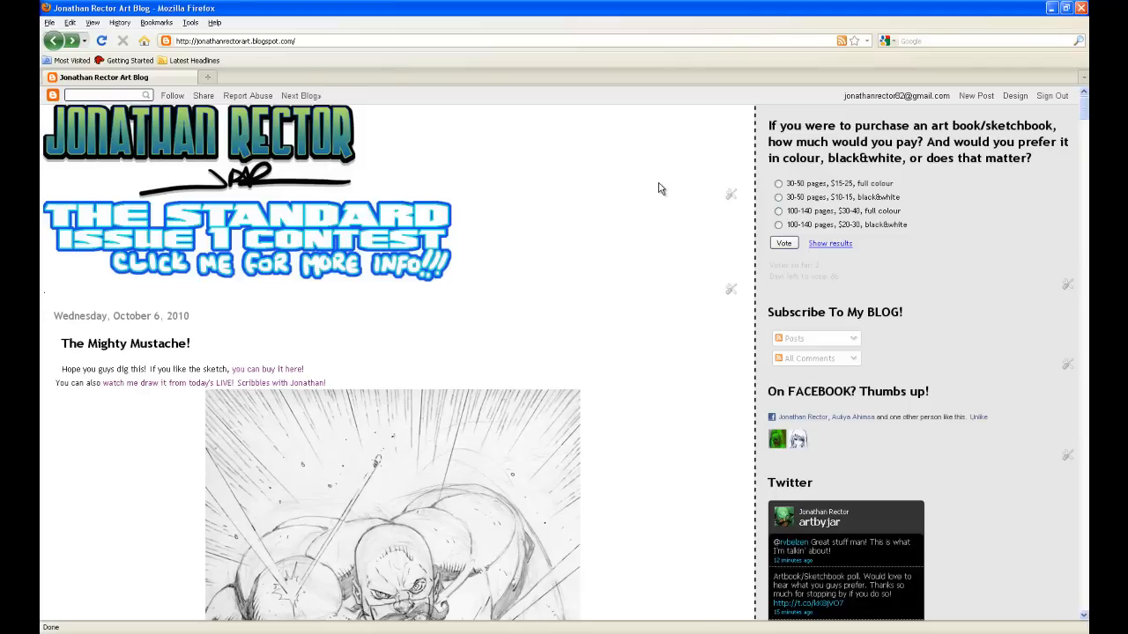
{"action": "mouse_move", "coordinate": [541, 185]}
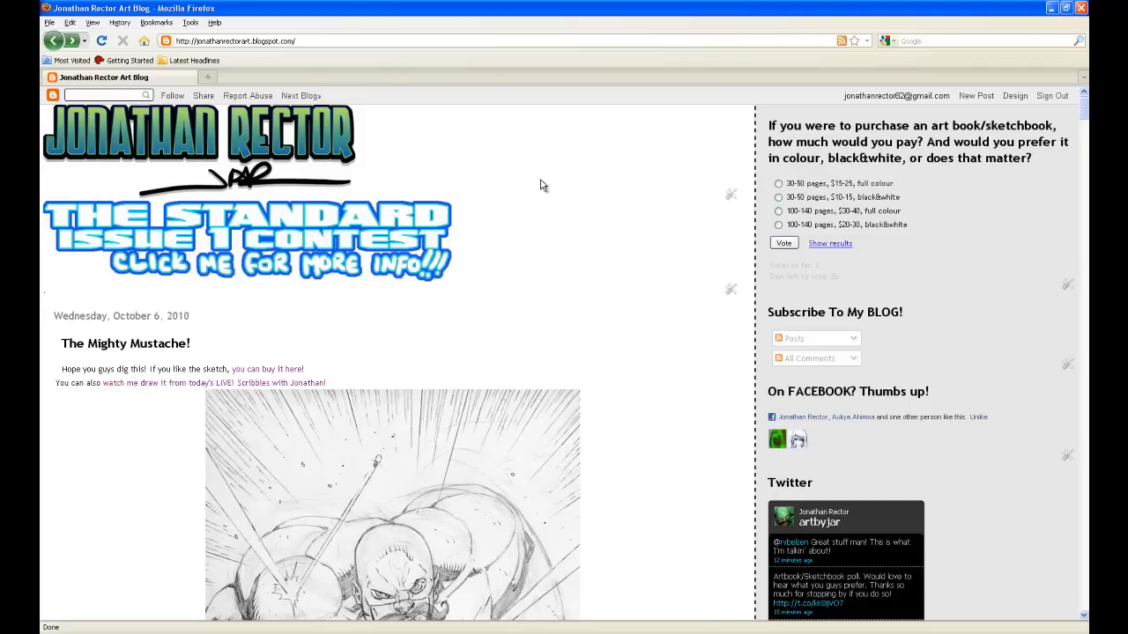
{"action": "mouse_move", "coordinate": [756, 469]}
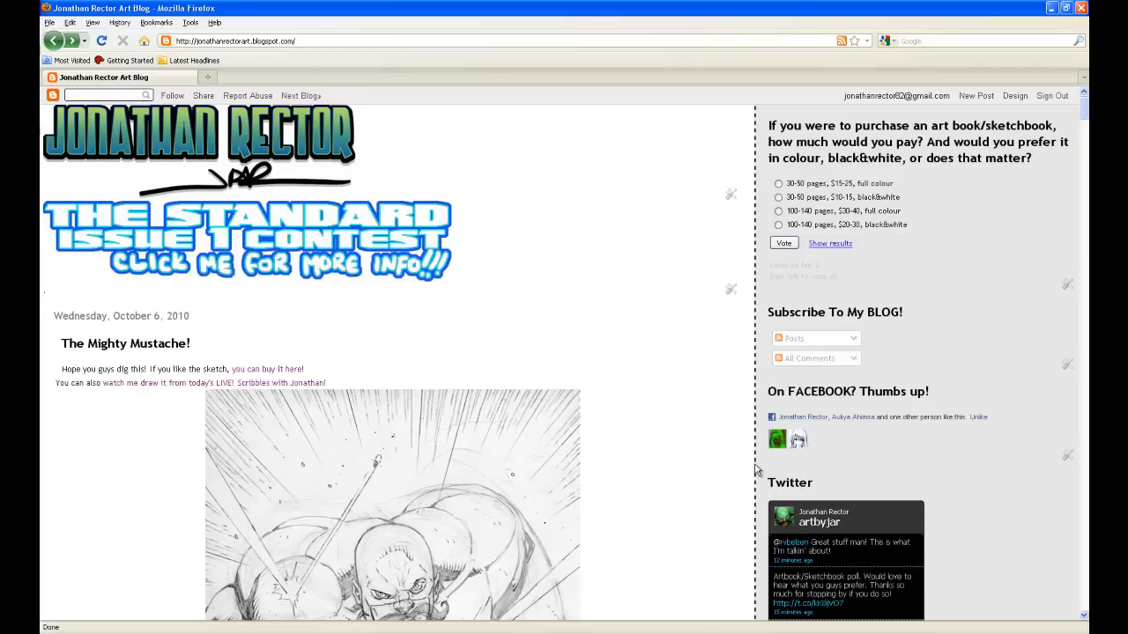
{"action": "scroll", "scroll_direction": "down", "scroll_amount": 3}
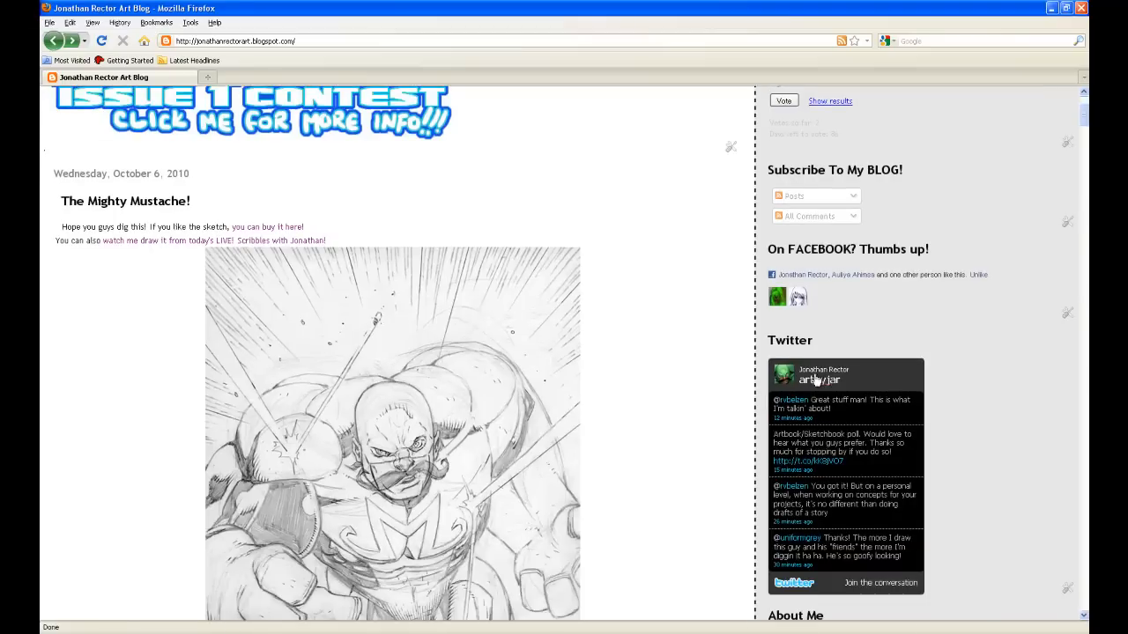
{"action": "mouse_move", "coordinate": [688, 395]}
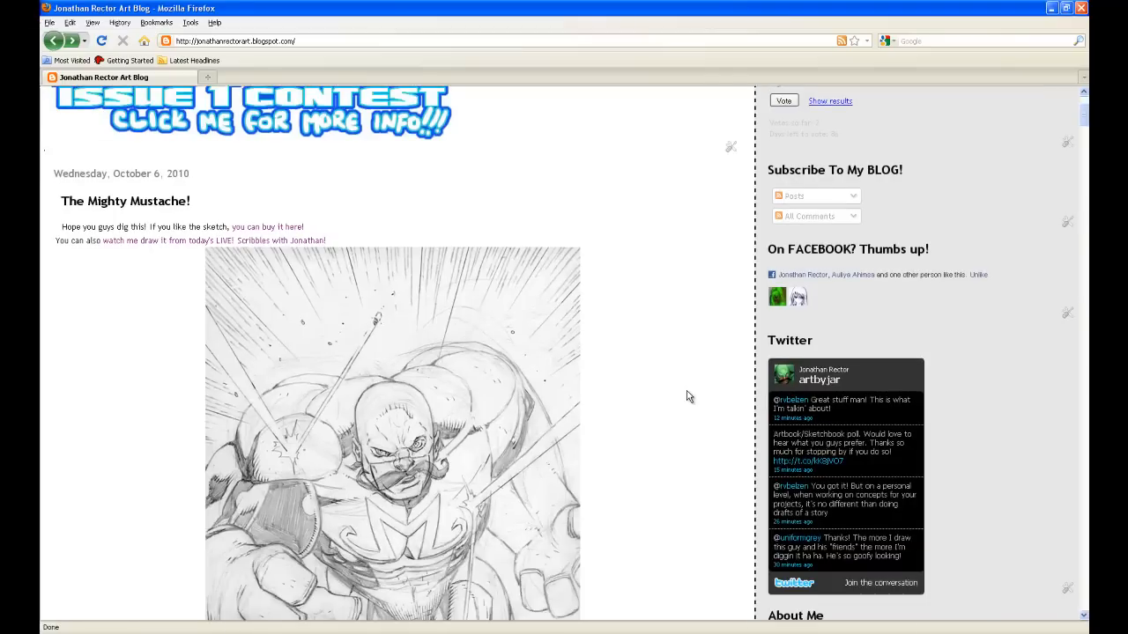